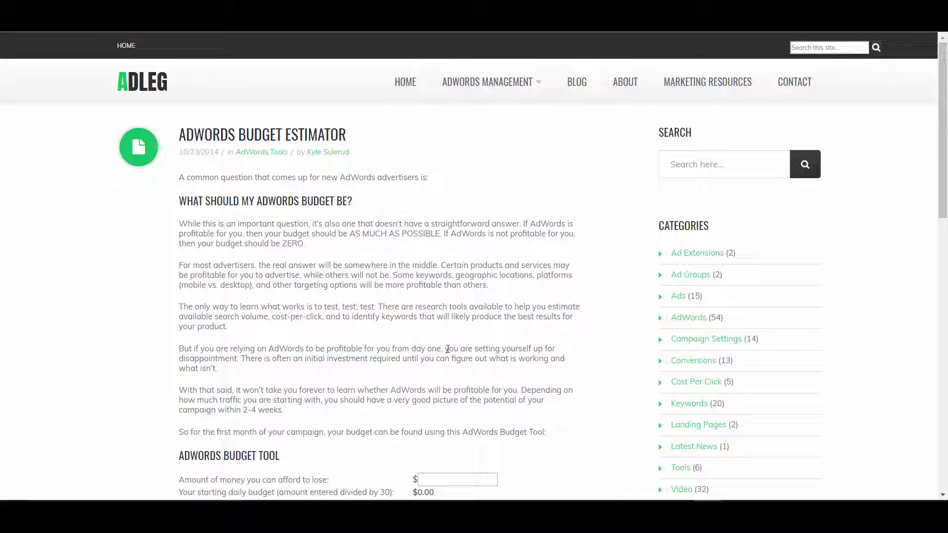
pyautogui.moveTo(457, 343)
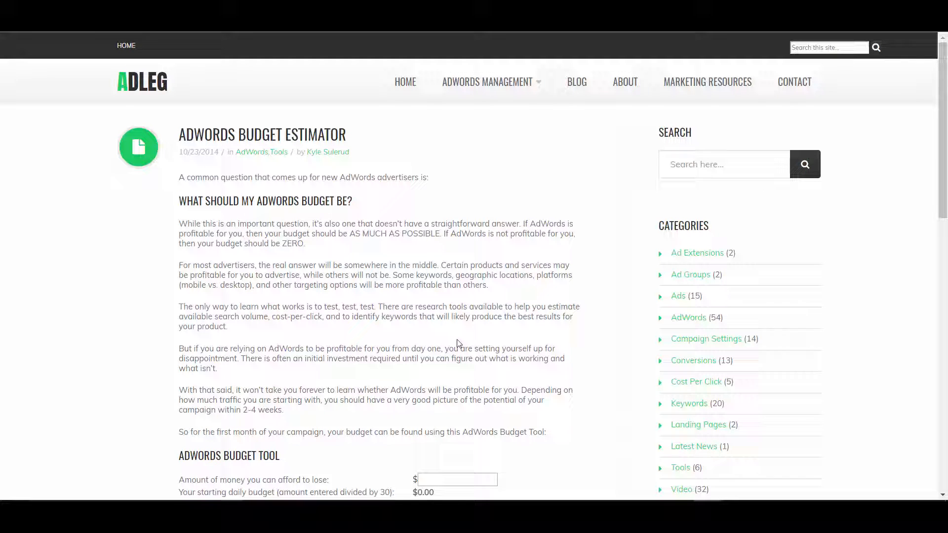
# Scroll down the ADLEG blog post to centre the AdWords Budget Tool section.
pyautogui.scroll(-3)
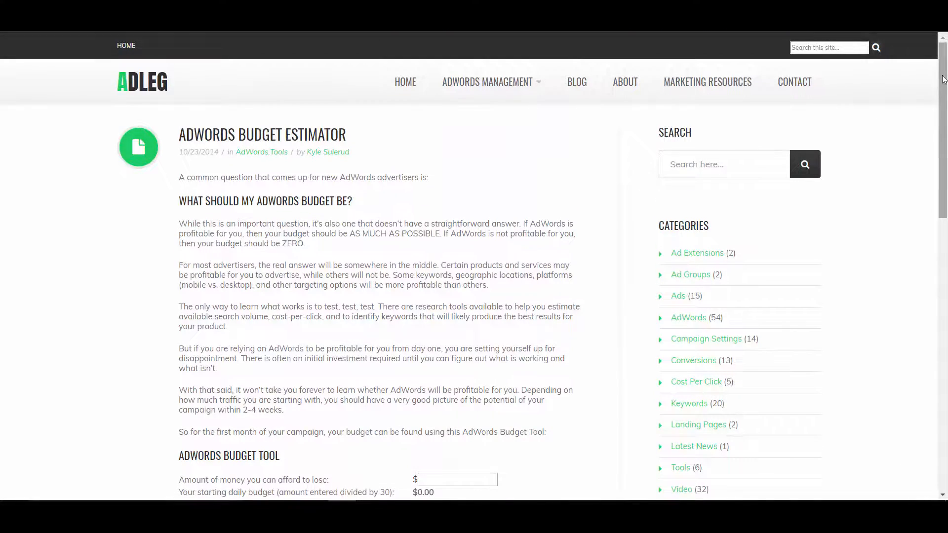
pyautogui.scroll(-3)
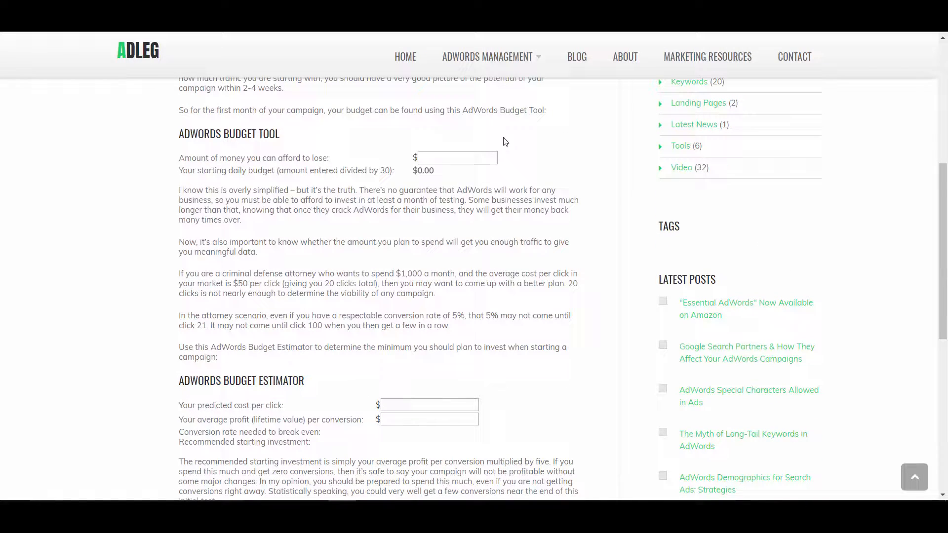
pyautogui.moveTo(494, 368)
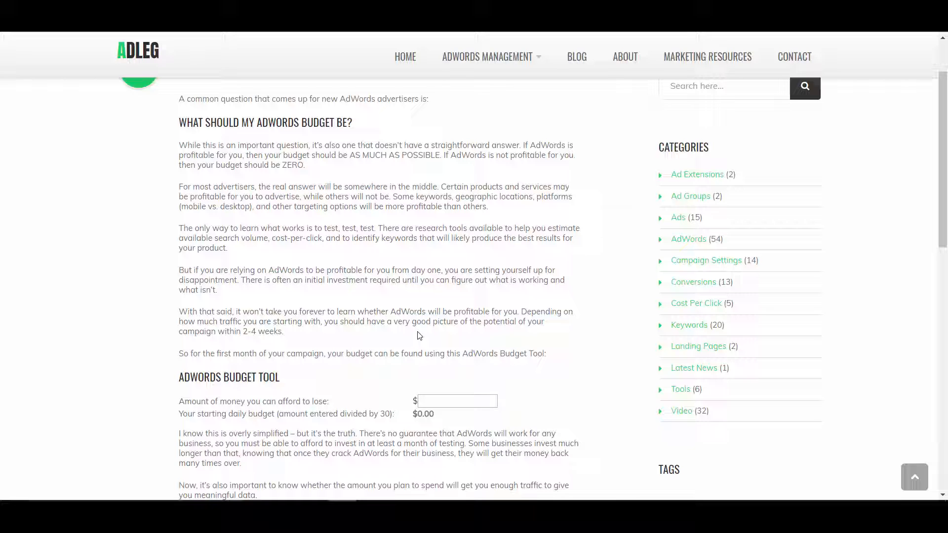
pyautogui.moveTo(477, 305)
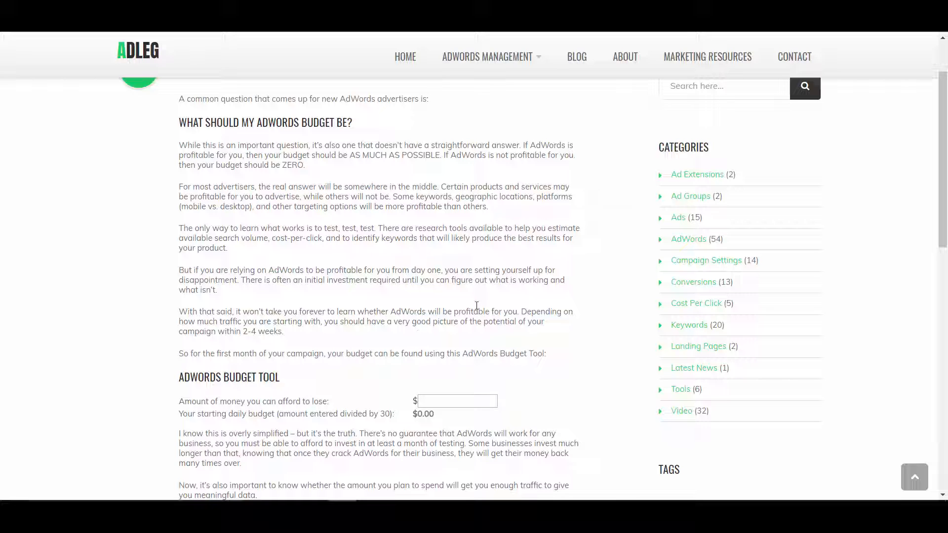
pyautogui.moveTo(412, 281)
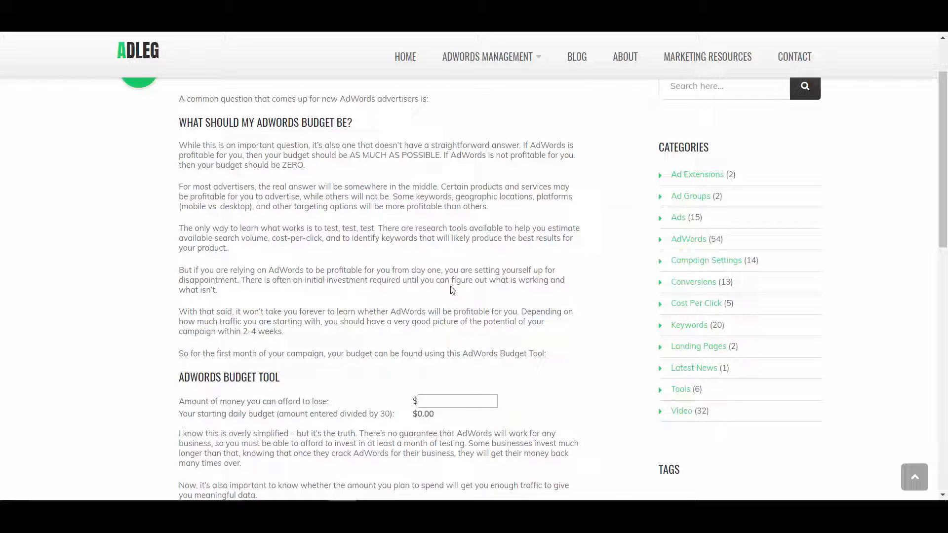
pyautogui.moveTo(455, 293)
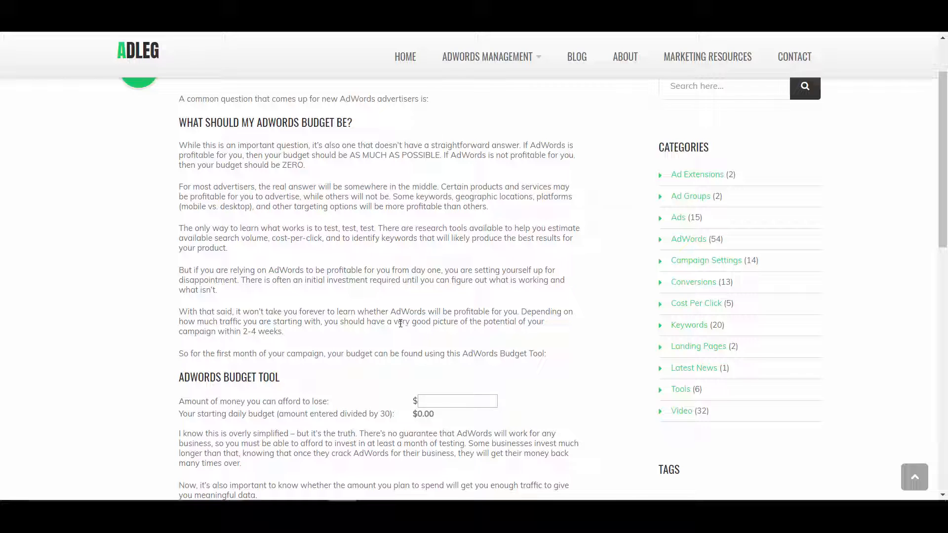
pyautogui.moveTo(361, 316)
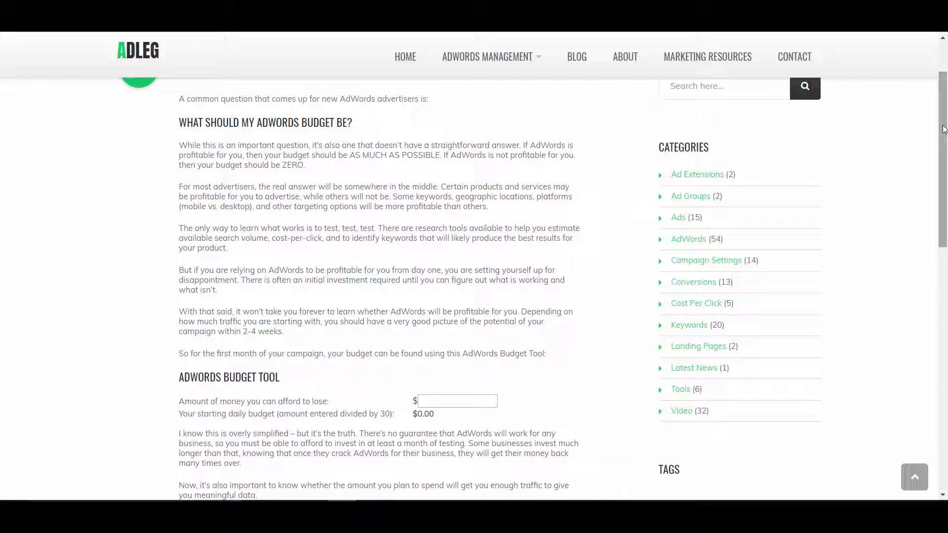
pyautogui.moveTo(512, 172)
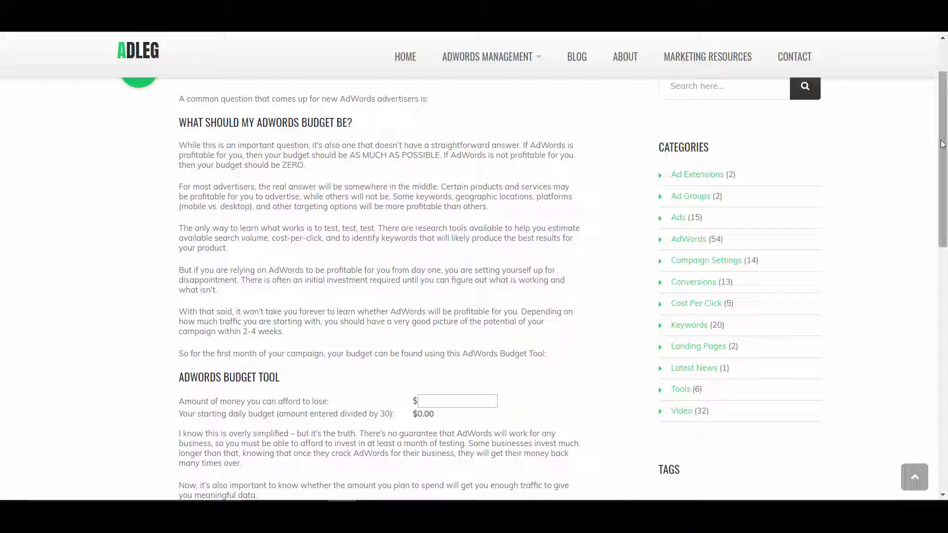
pyautogui.scroll(-3)
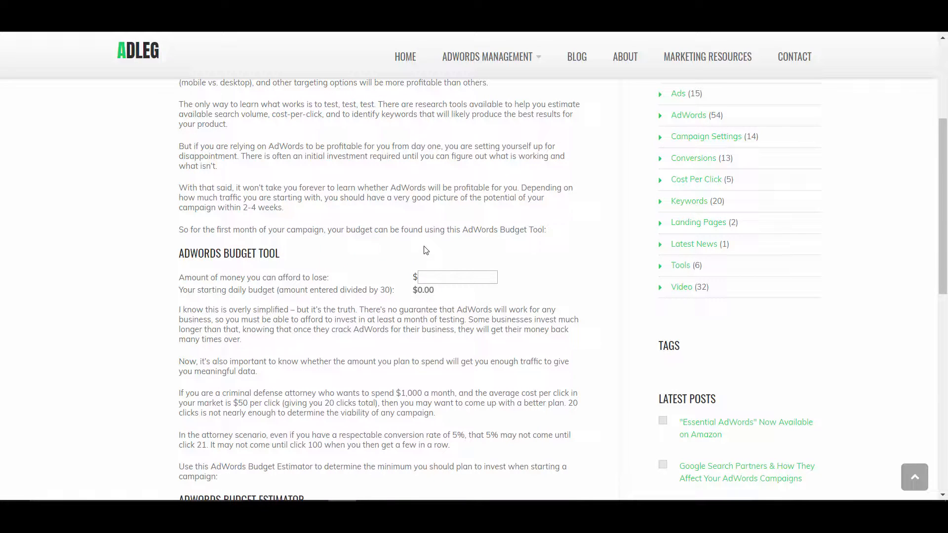
pyautogui.moveTo(480, 219)
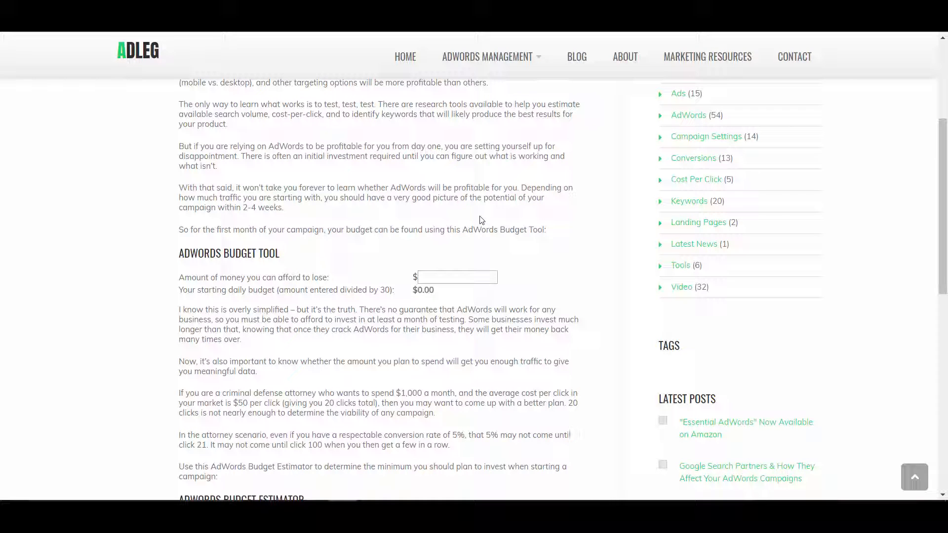
pyautogui.moveTo(499, 210)
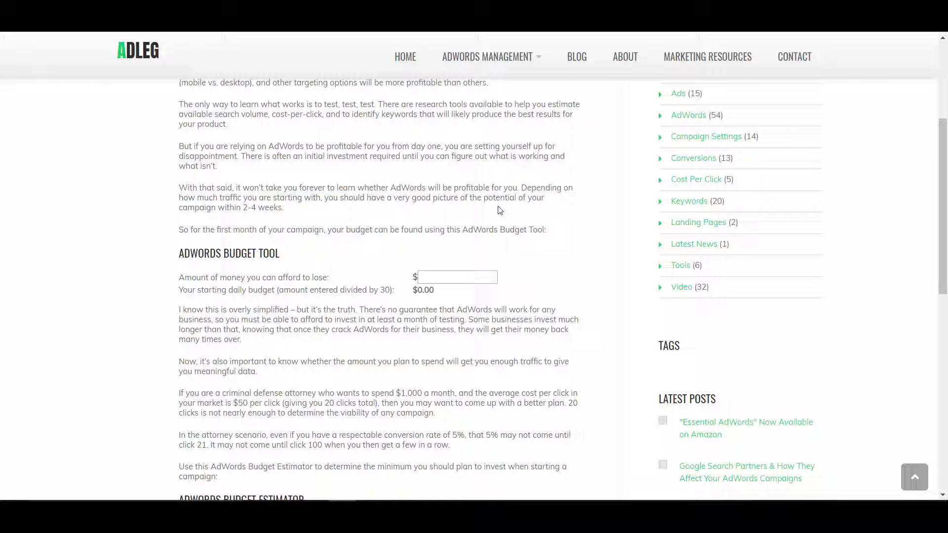
pyautogui.moveTo(449, 296)
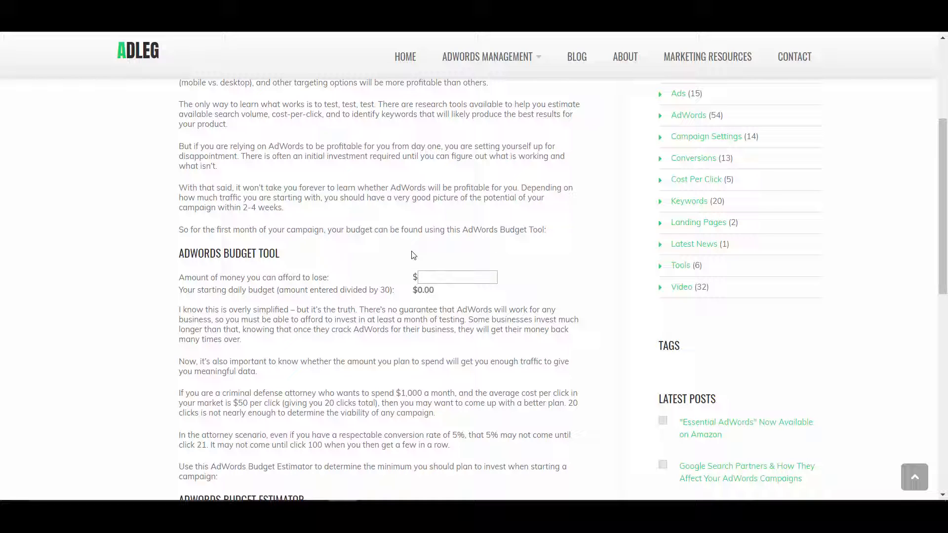
pyautogui.moveTo(391, 186)
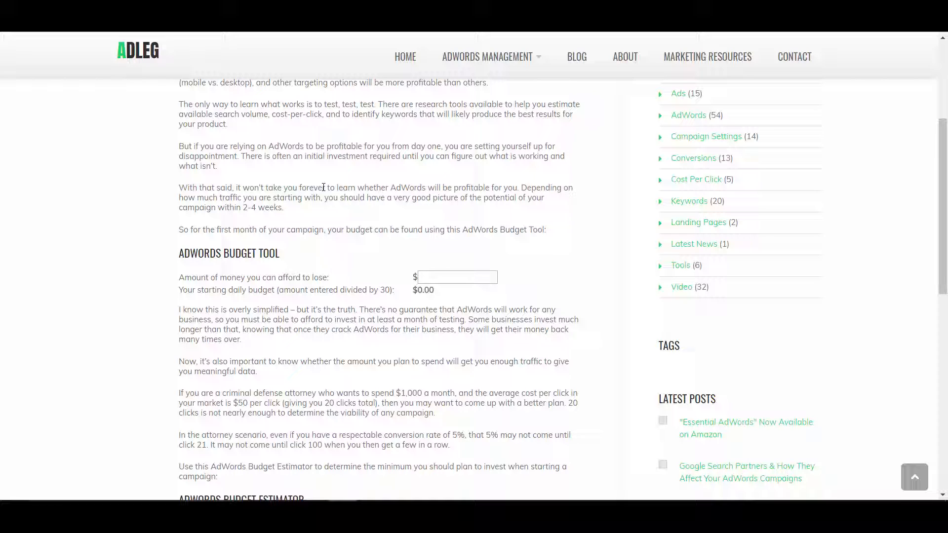
pyautogui.moveTo(443, 178)
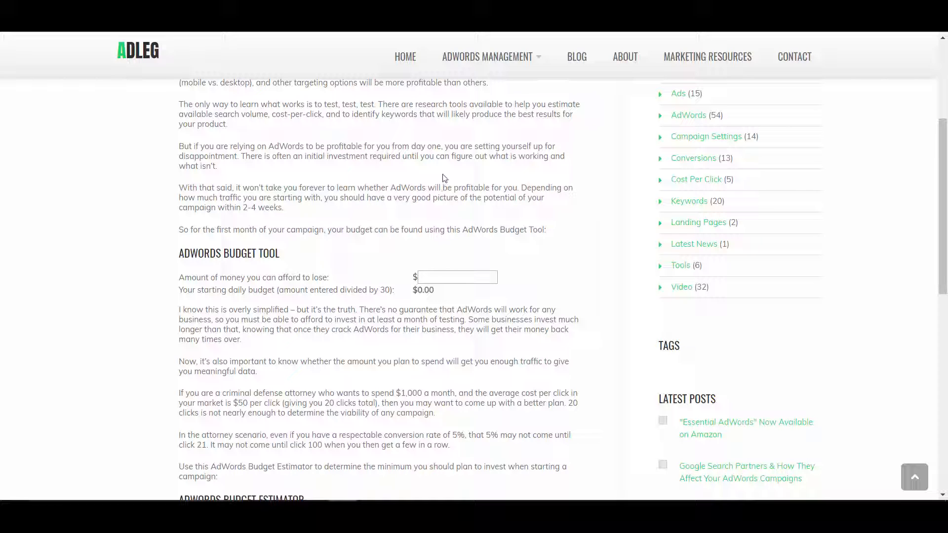
pyautogui.moveTo(371, 162)
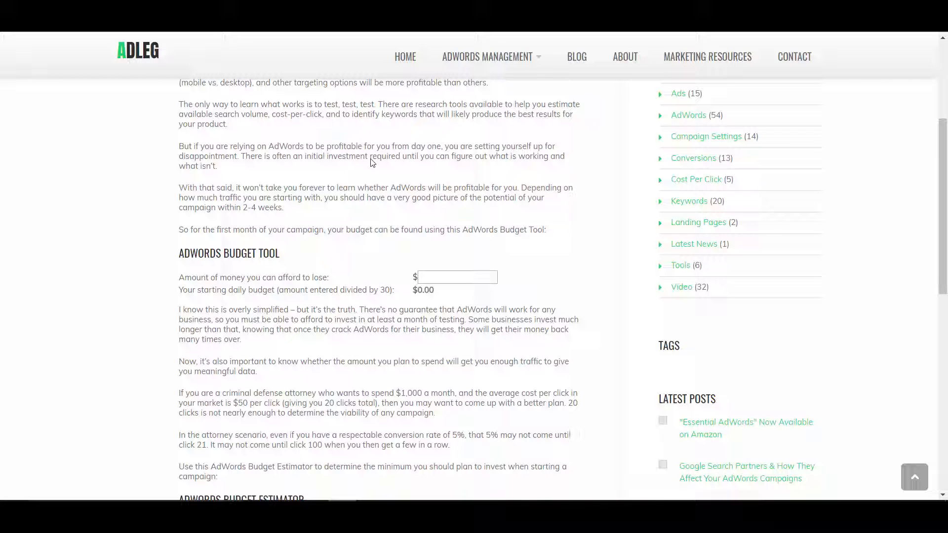
# Enter $3000 as the affordable loss amount, replacing the initial 500, for a $100.00 daily budget.
pyautogui.click(456, 277)
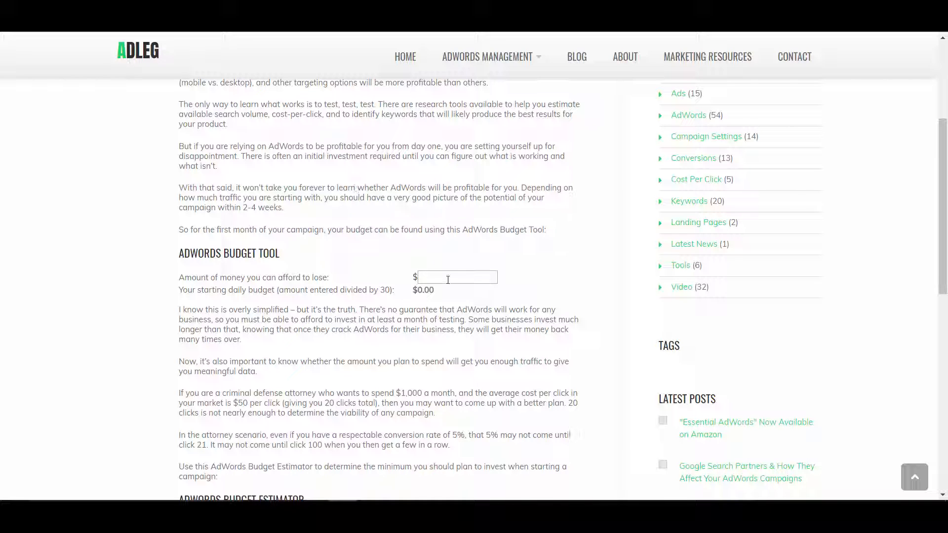
pyautogui.click(457, 277)
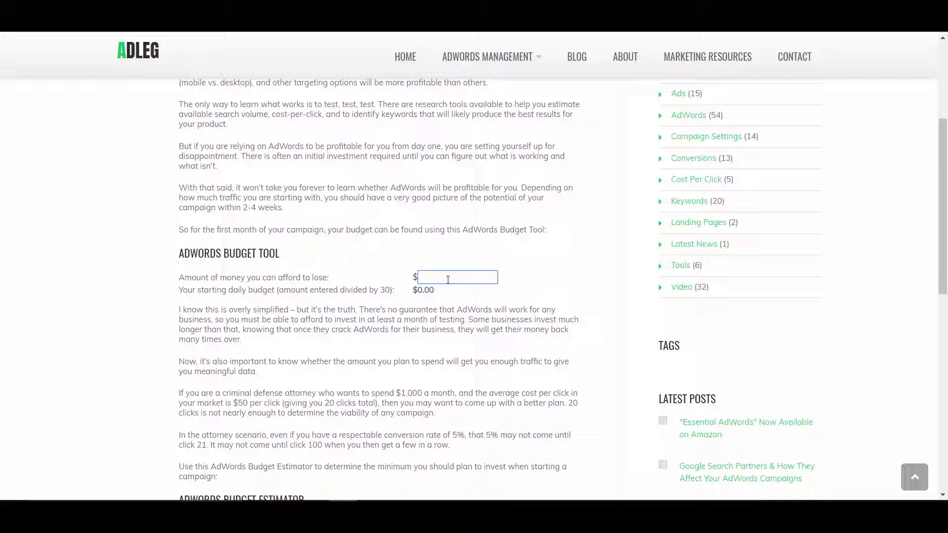
pyautogui.write('500')
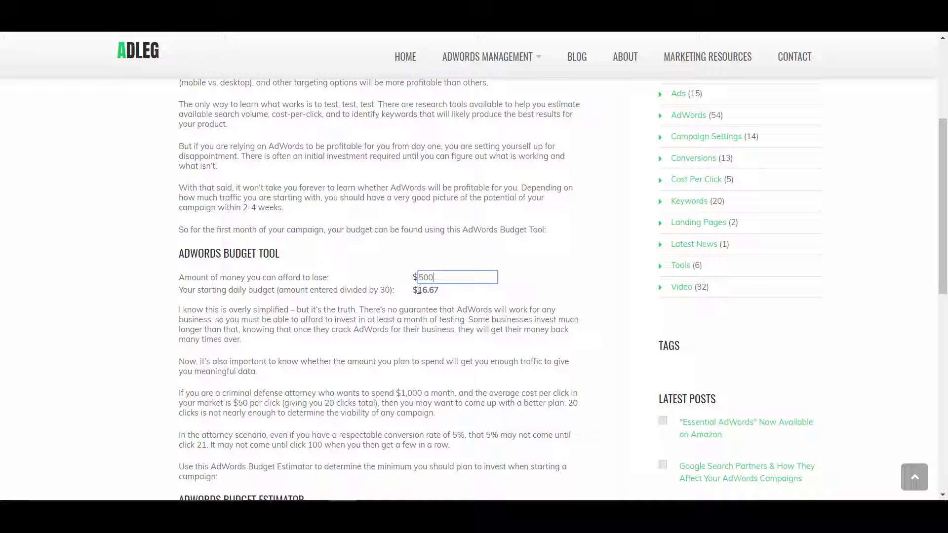
pyautogui.doubleClick(425, 290)
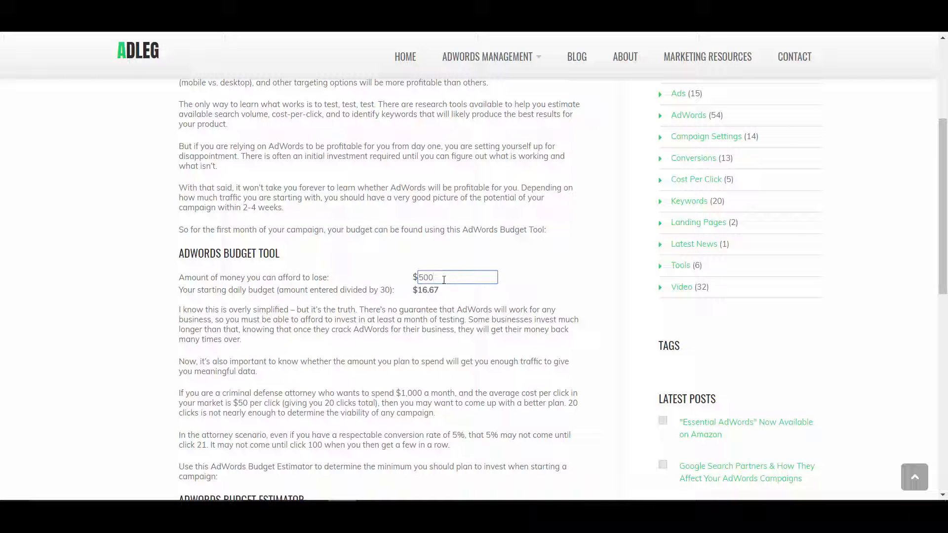
pyautogui.moveTo(367, 308)
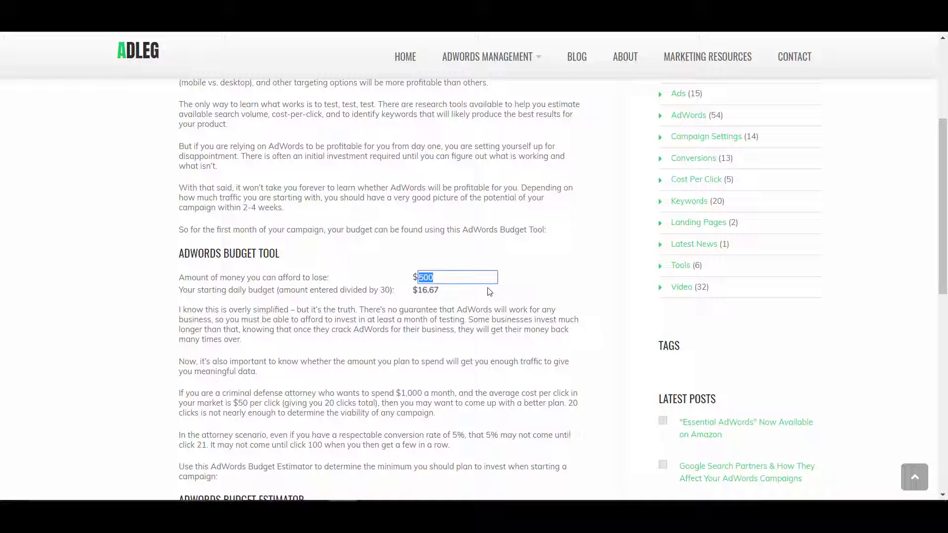
pyautogui.write('3000')
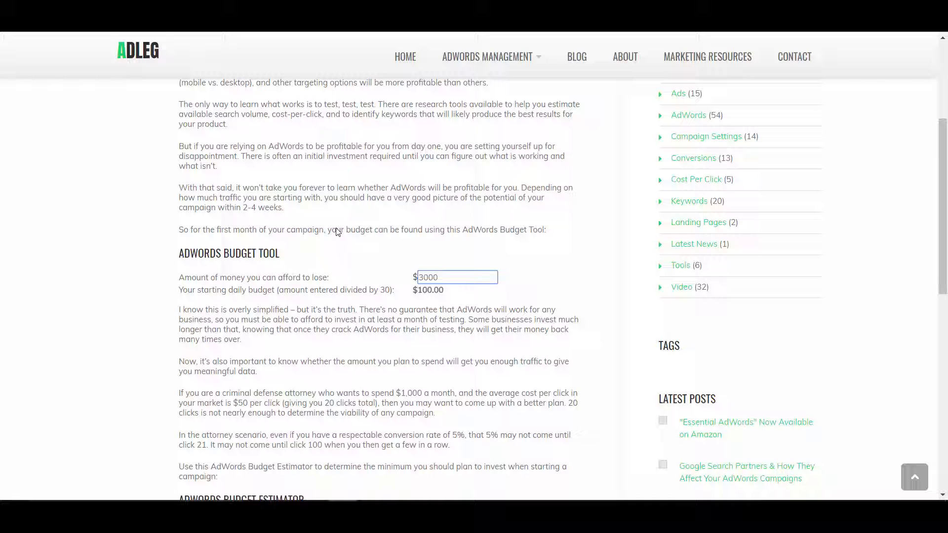
pyautogui.moveTo(455, 265)
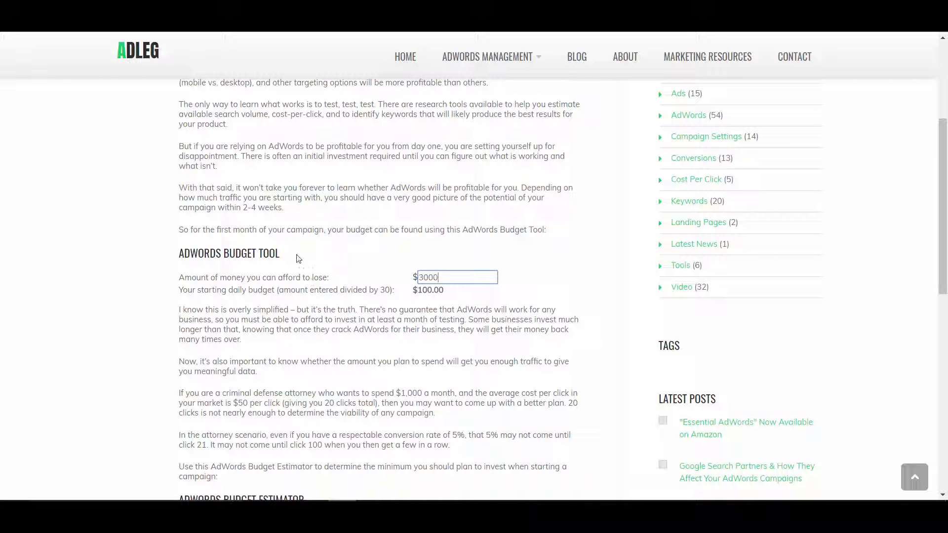
pyautogui.moveTo(297, 304)
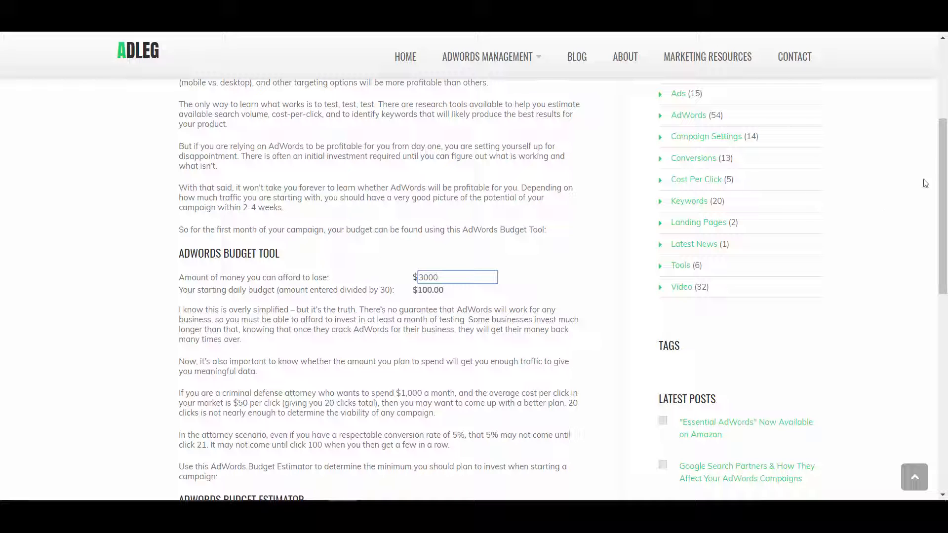
# Scroll down to the Budget Estimator and select its empty predicted cost-per-click field.
pyautogui.scroll(-3)
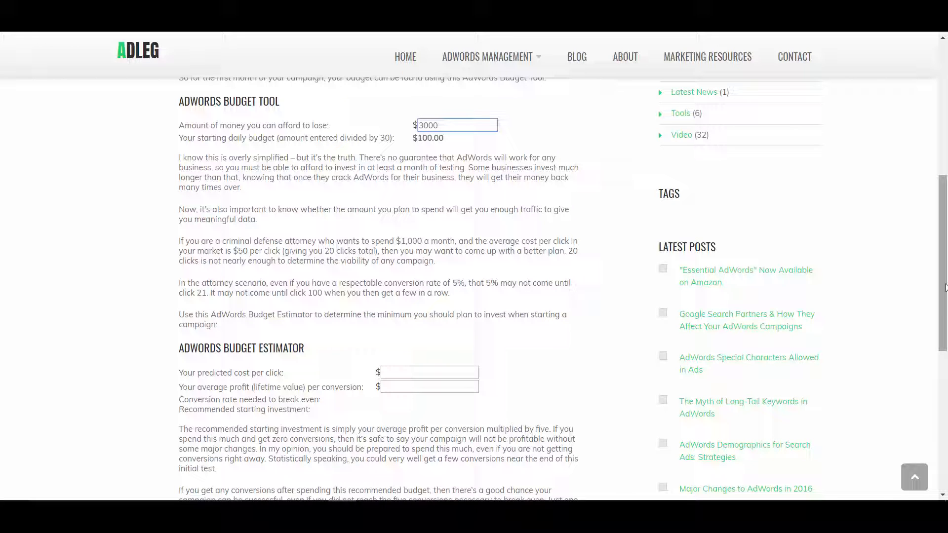
pyautogui.scroll(-3)
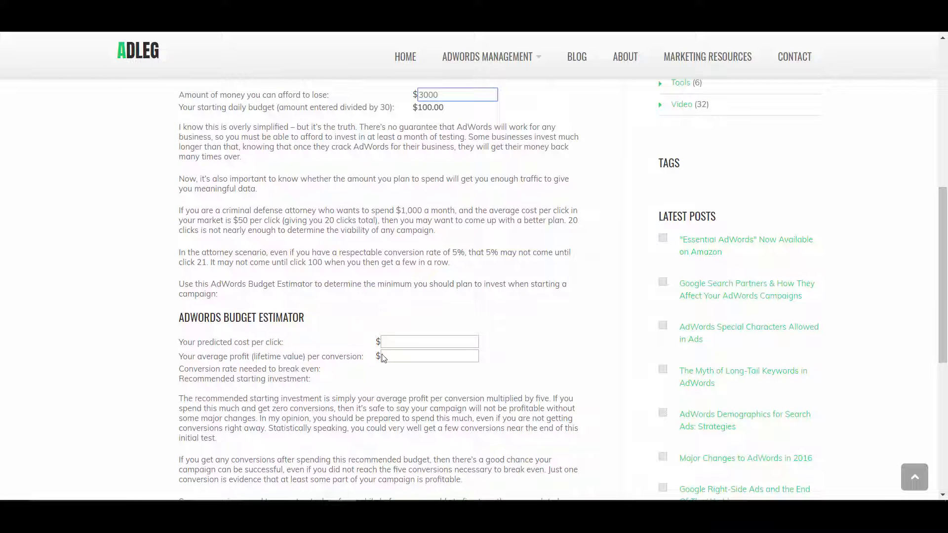
pyautogui.click(428, 342)
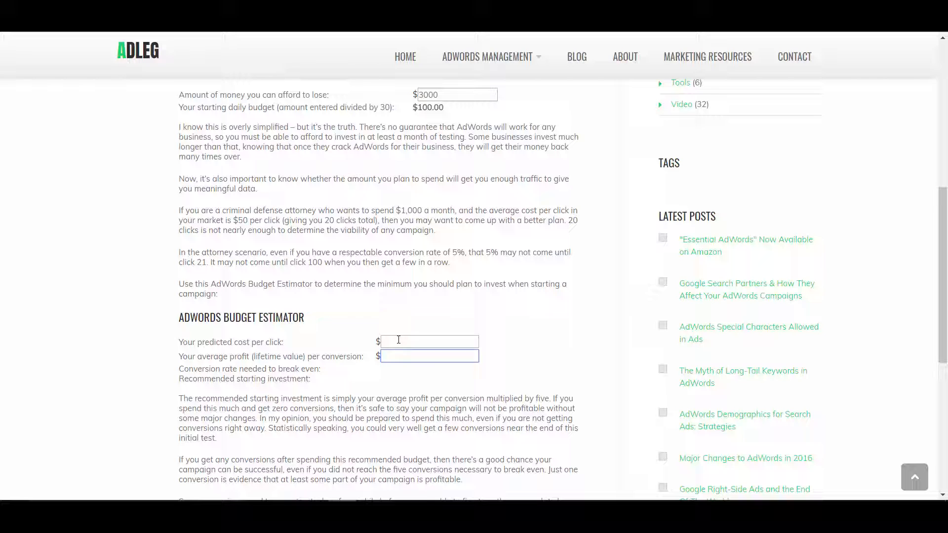
pyautogui.click(429, 341)
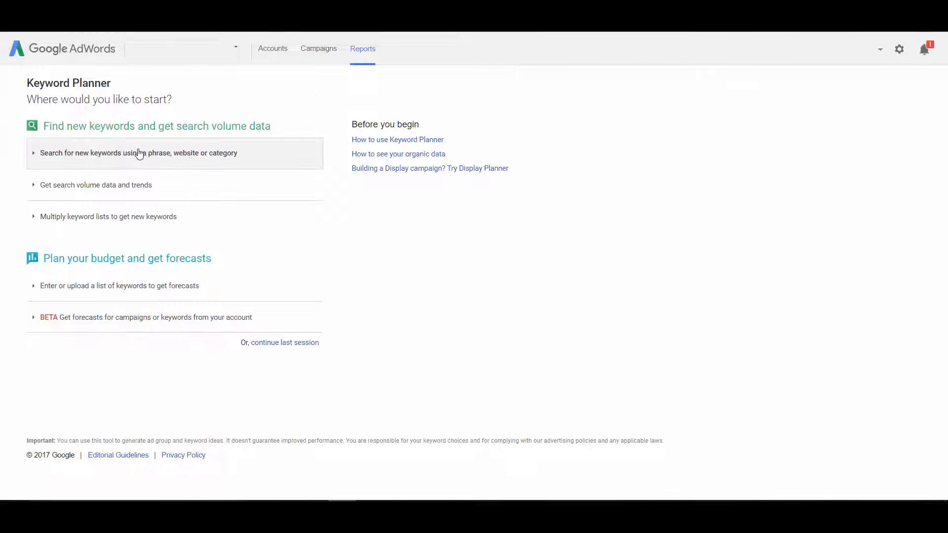
# Enter 'roofing companies' as the new-keyword search and set Chicago as the targeted location.
pyautogui.click(138, 153)
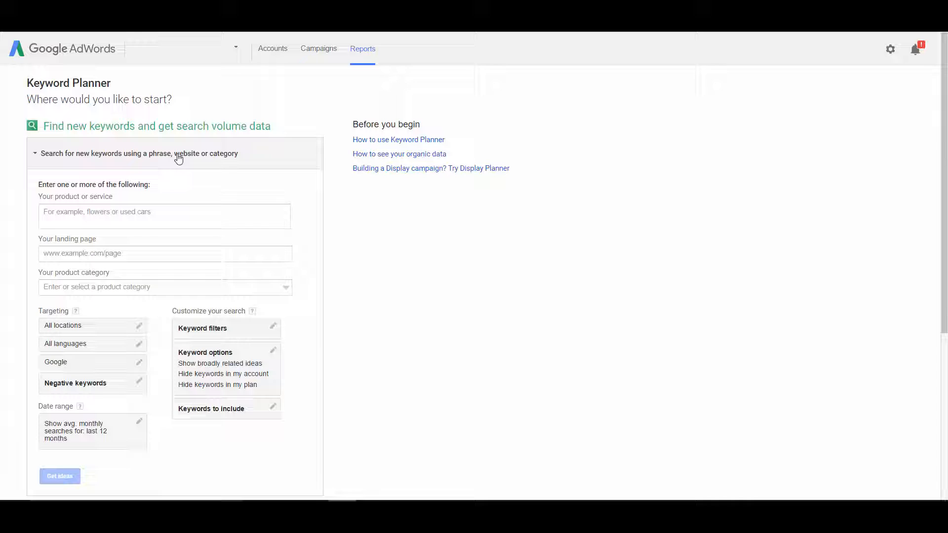
pyautogui.click(164, 216)
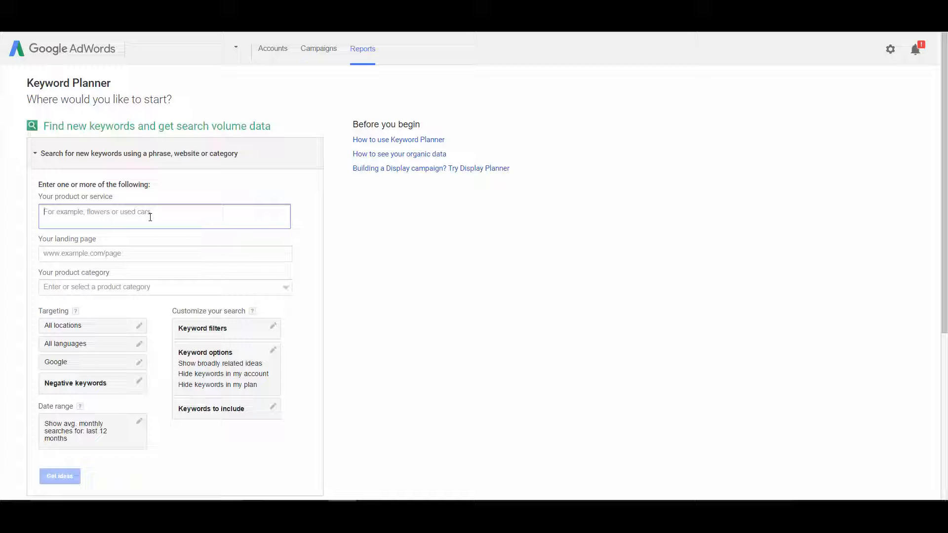
pyautogui.write('roofing')
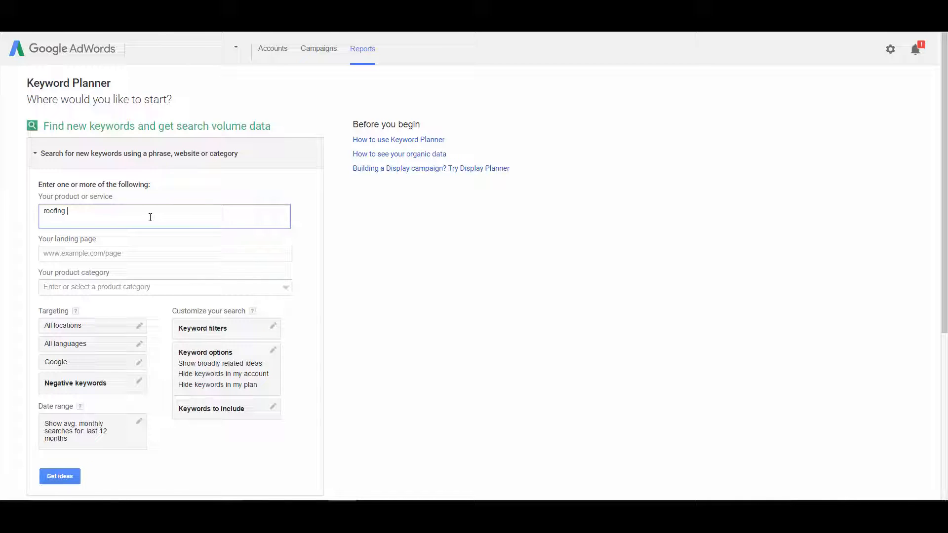
pyautogui.write('companies')
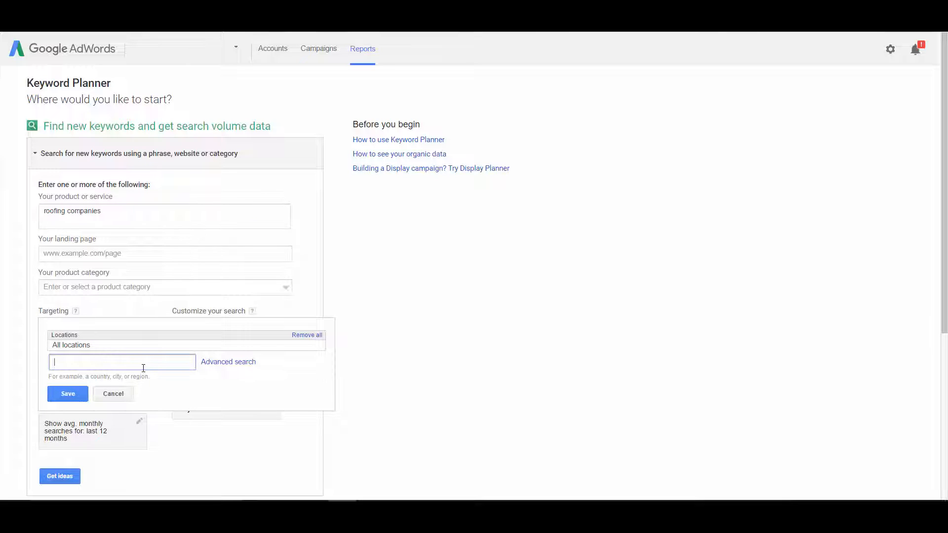
pyautogui.write('chicago')
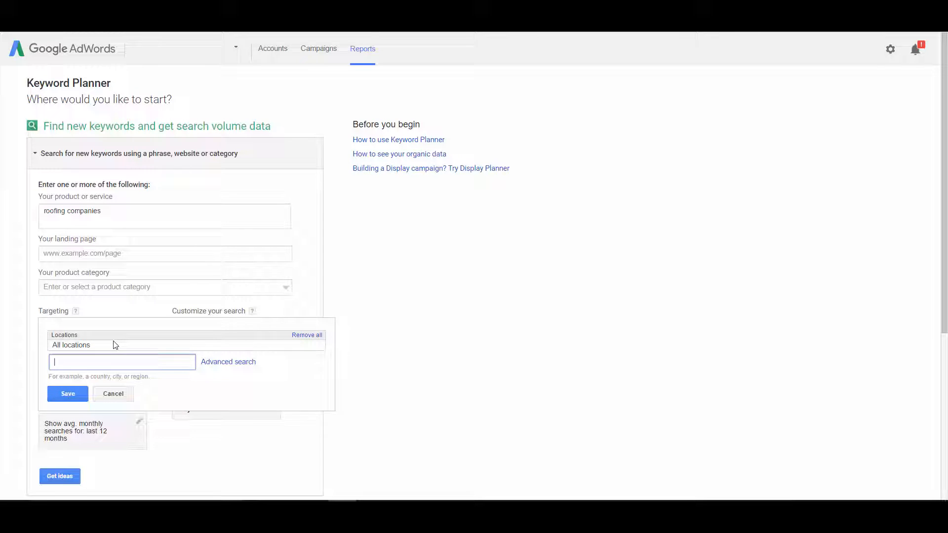
pyautogui.write('chicago')
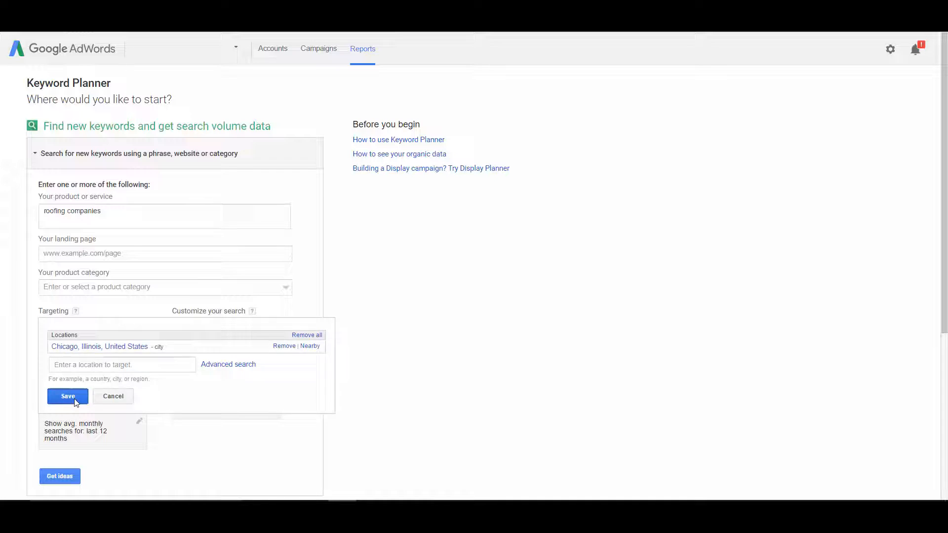
pyautogui.click(67, 396)
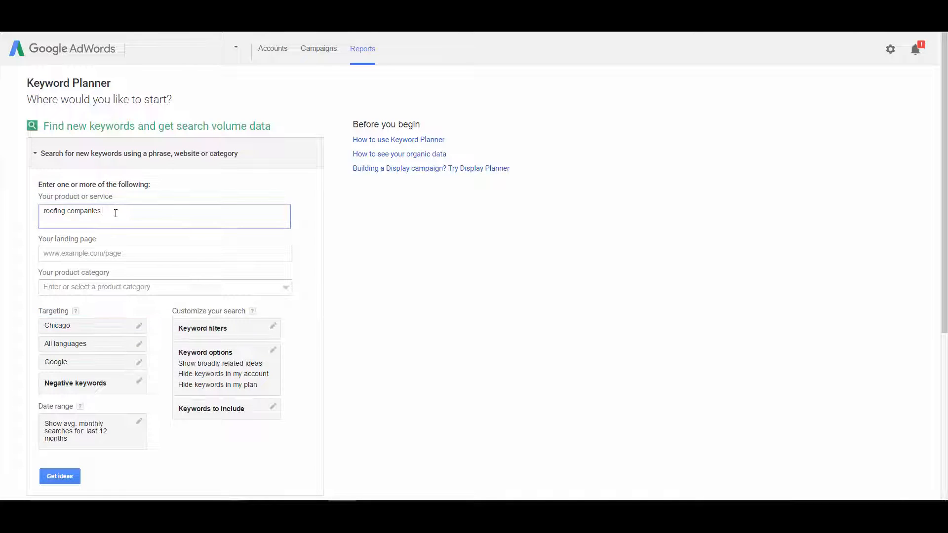
pyautogui.moveTo(79, 253)
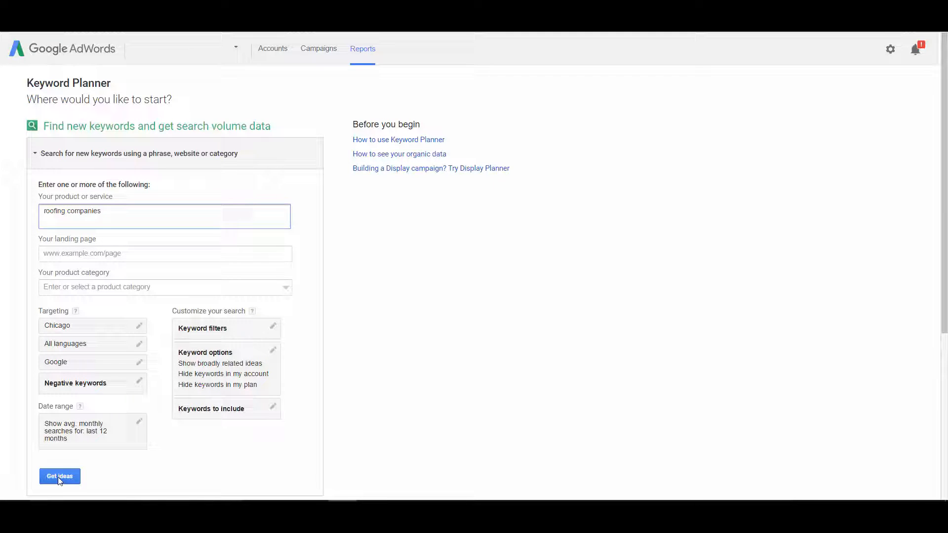
# Generate keyword ideas for roofing companies in Chicago and scroll through their suggested bids.
pyautogui.click(59, 476)
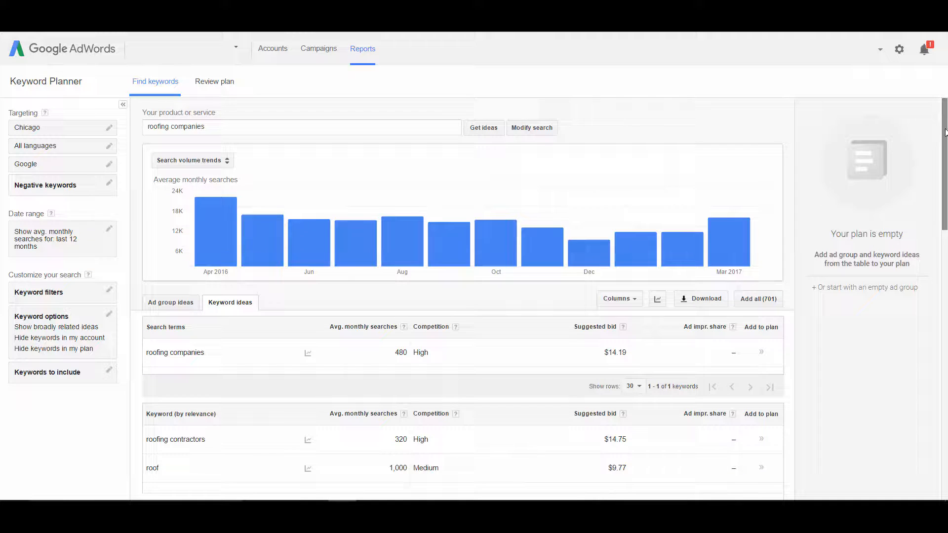
pyautogui.scroll(-3)
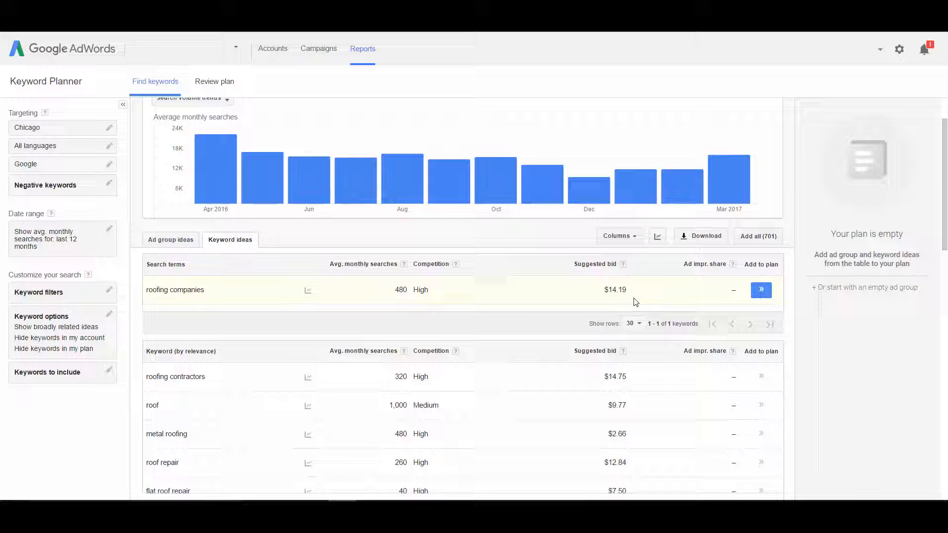
pyautogui.moveTo(382, 301)
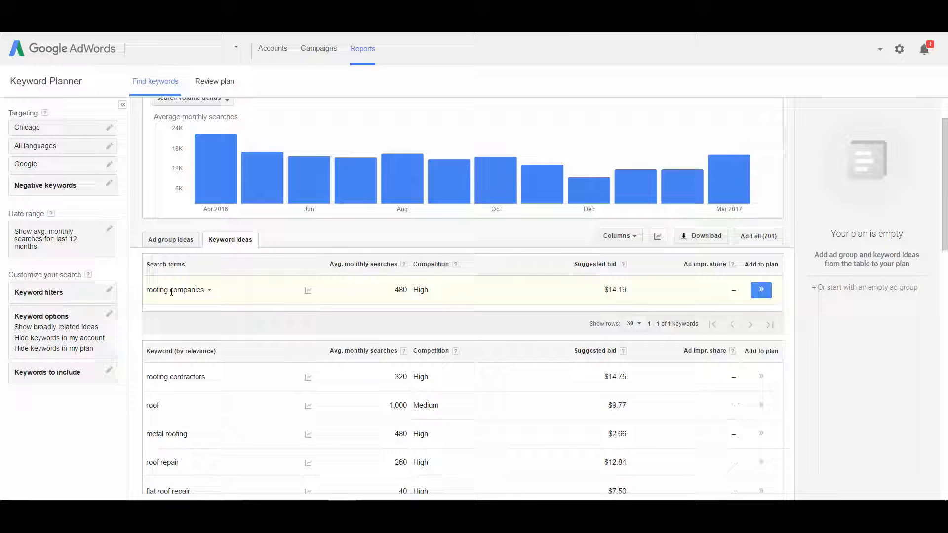
pyautogui.moveTo(375, 362)
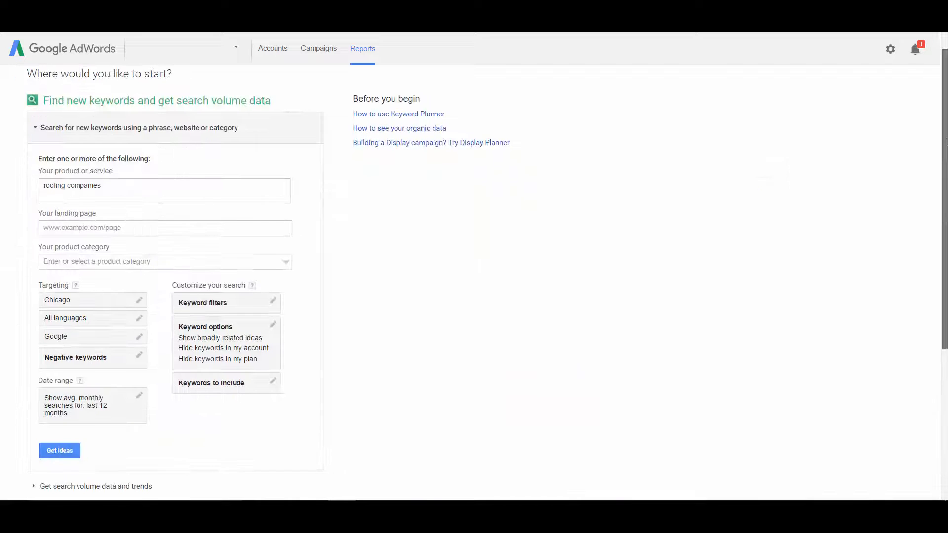
pyautogui.click(59, 451)
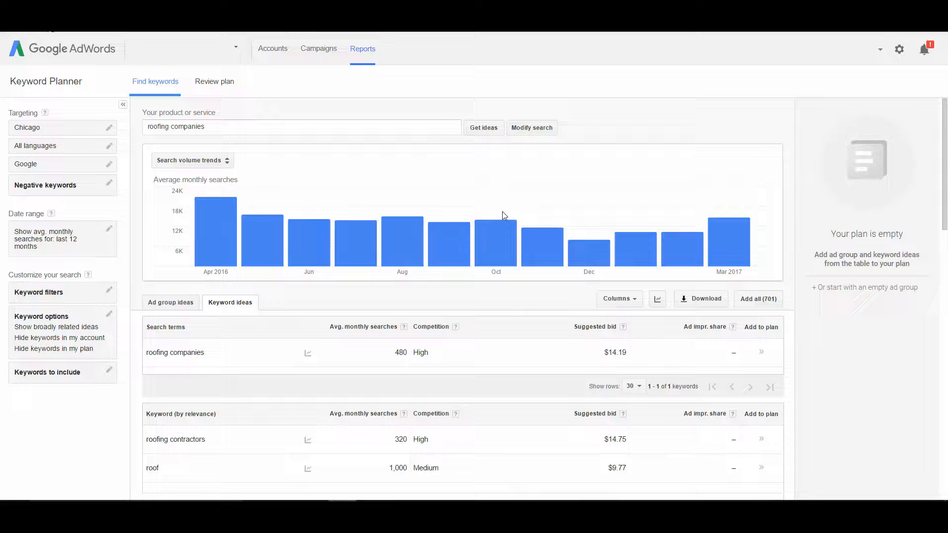
pyautogui.moveTo(815, 303)
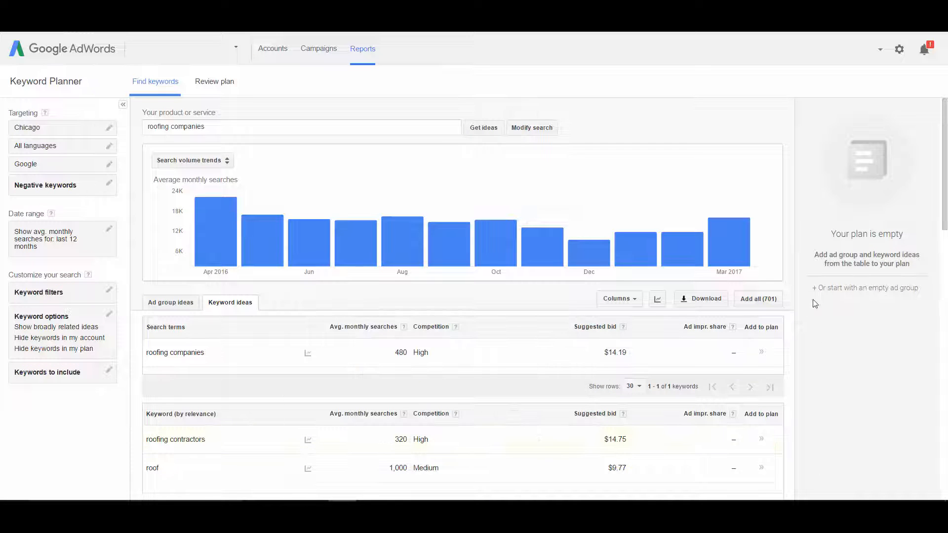
pyautogui.scroll(-3)
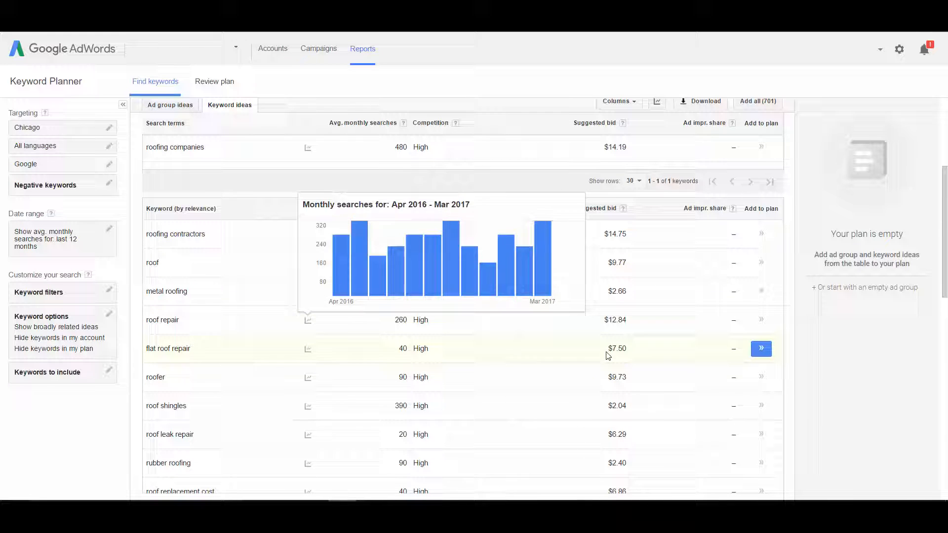
pyautogui.moveTo(611, 361)
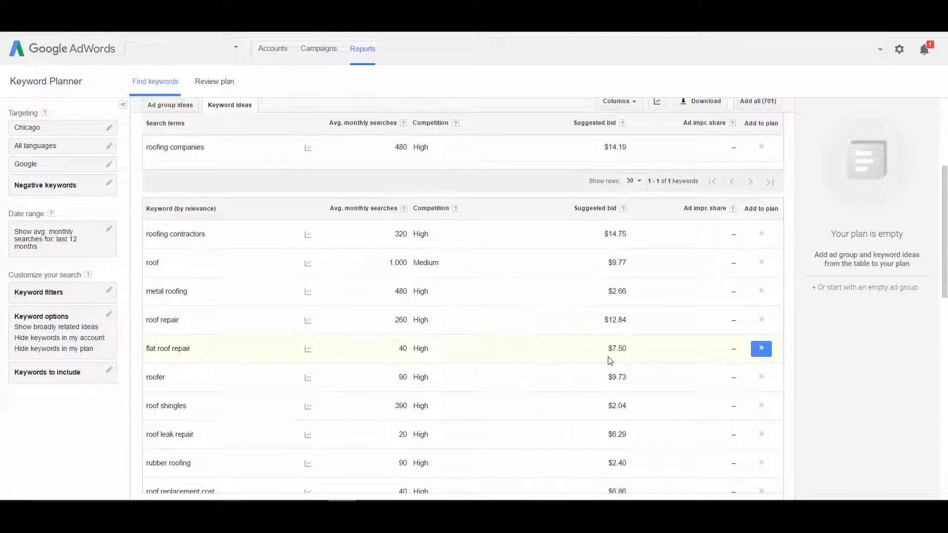
pyautogui.moveTo(629, 391)
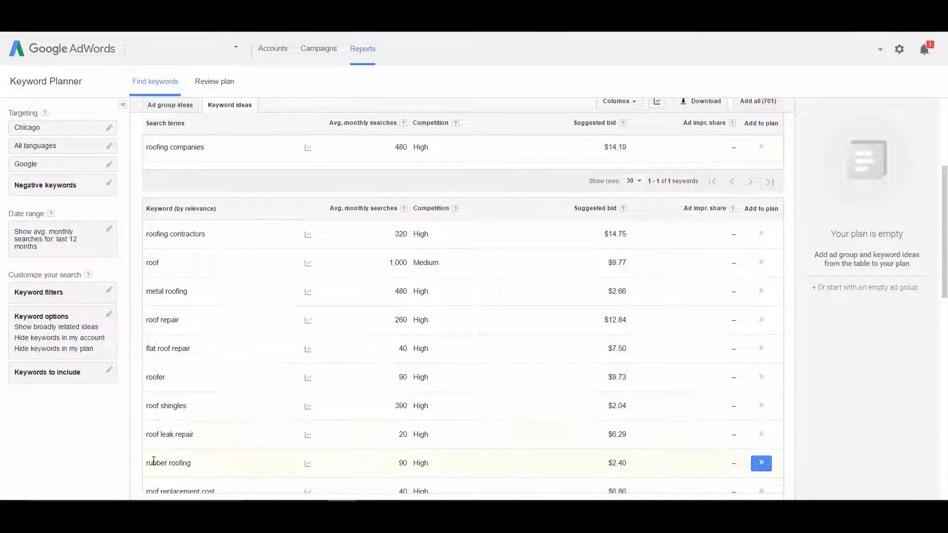
pyautogui.scroll(-3)
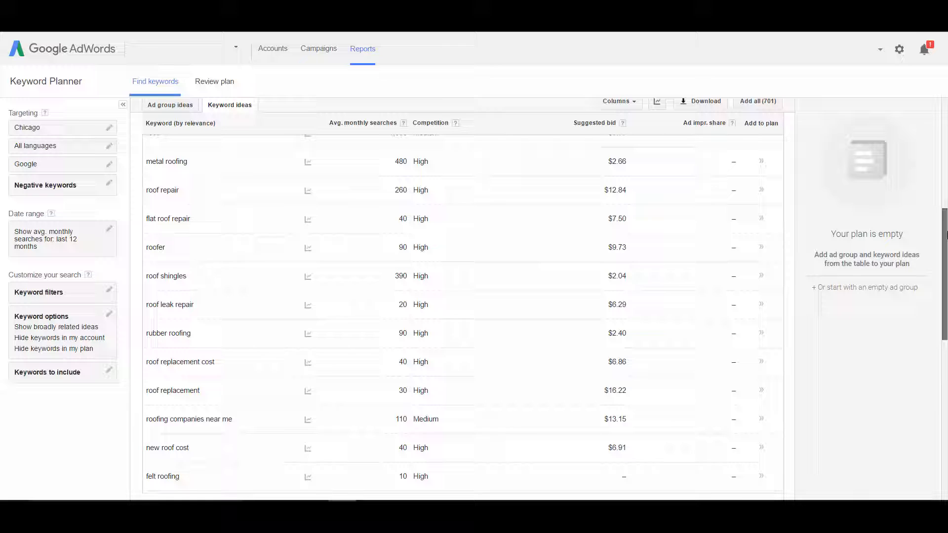
pyautogui.scroll(-3)
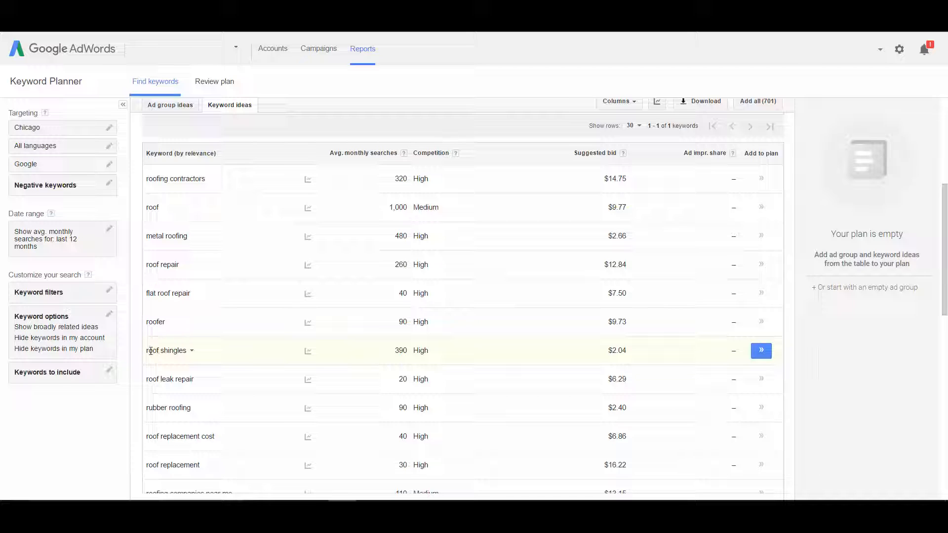
pyautogui.moveTo(628, 352)
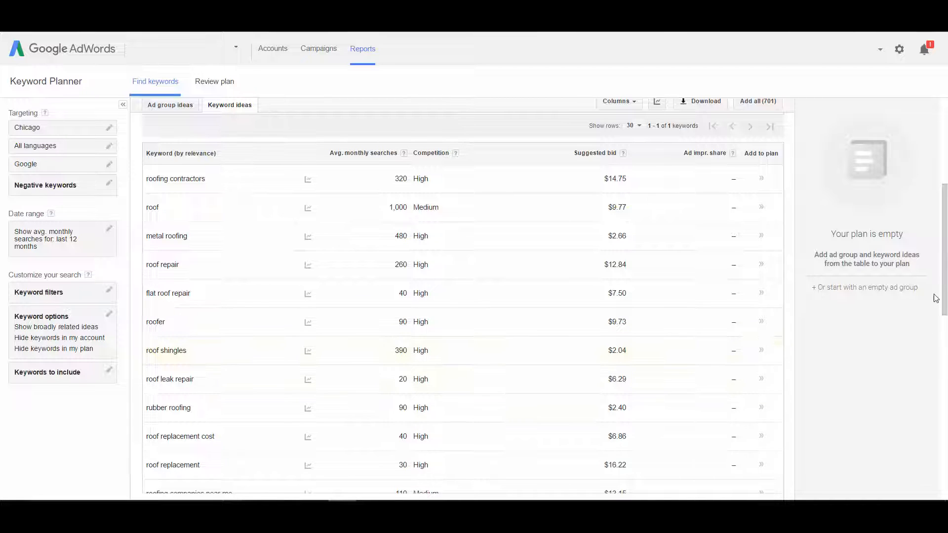
pyautogui.scroll(-3)
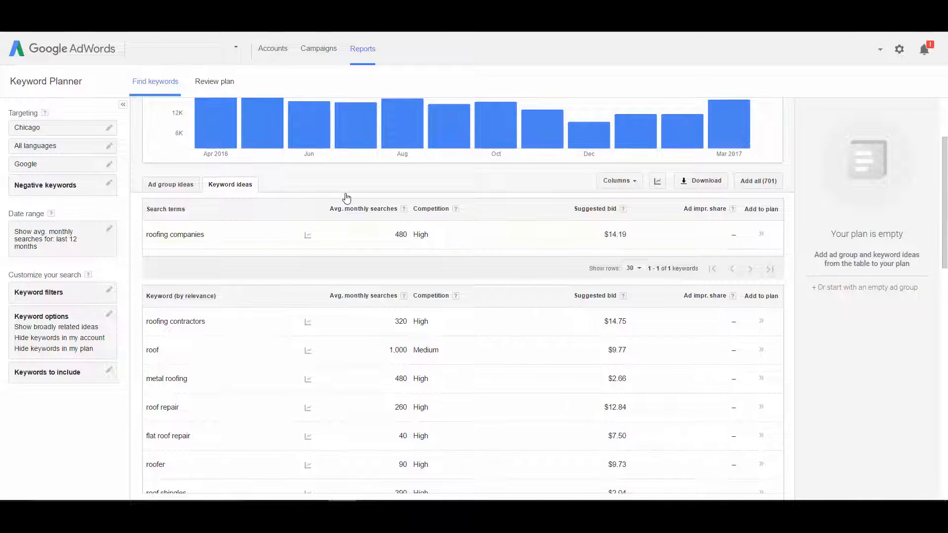
pyautogui.moveTo(175, 321)
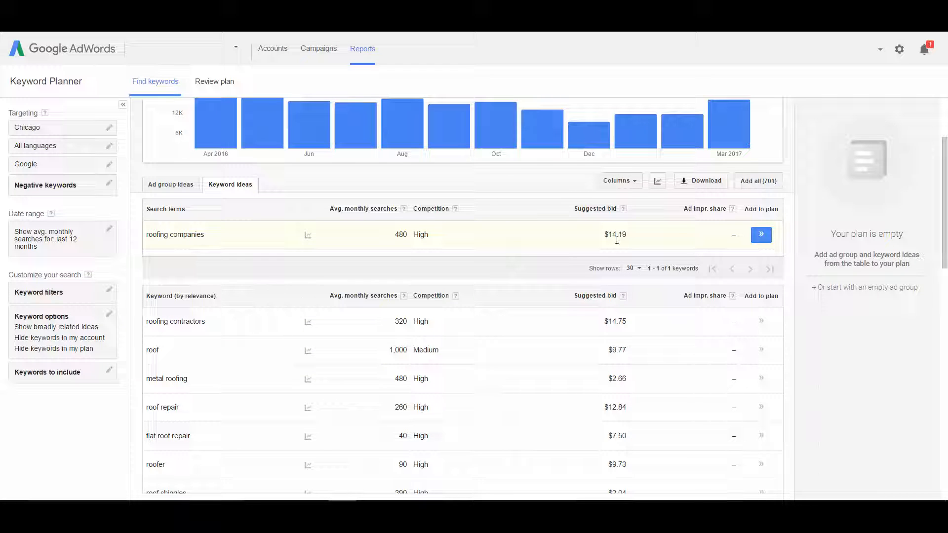
pyautogui.moveTo(606, 414)
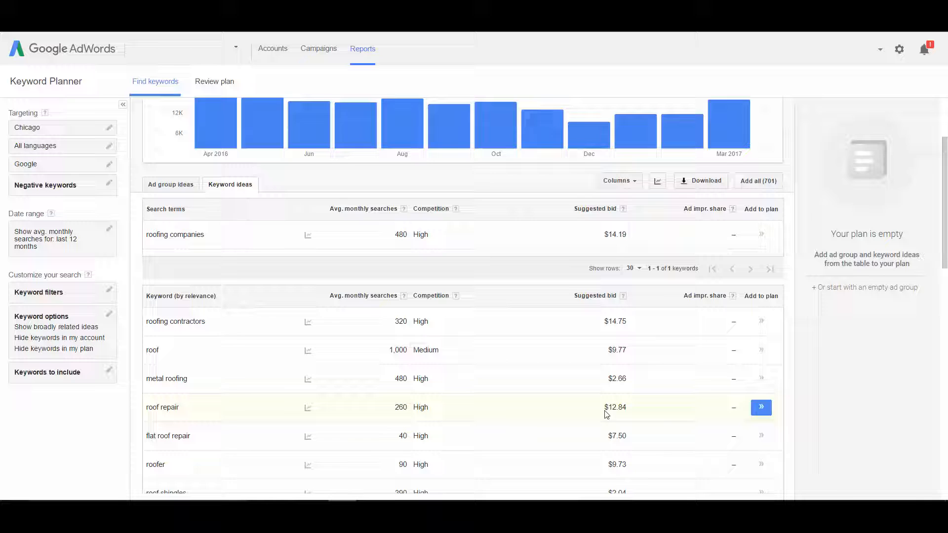
pyautogui.moveTo(625, 227)
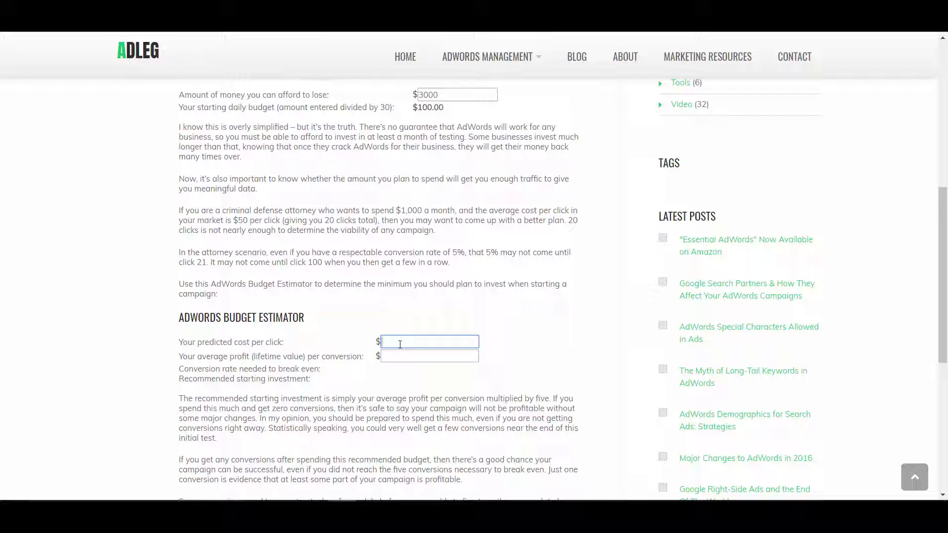
# Enter $15 cost per click and $5000 average profit per conversion in the estimator.
pyautogui.write('15')
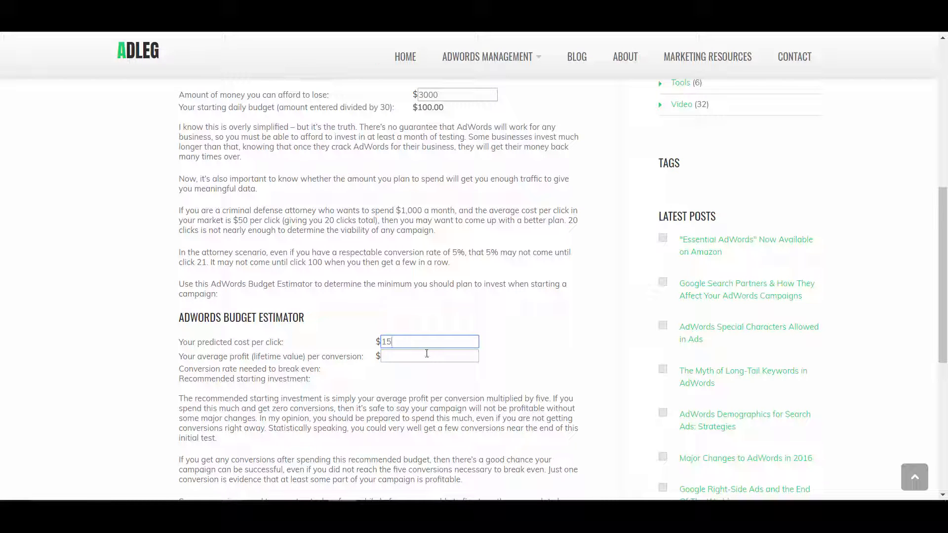
pyautogui.click(429, 356)
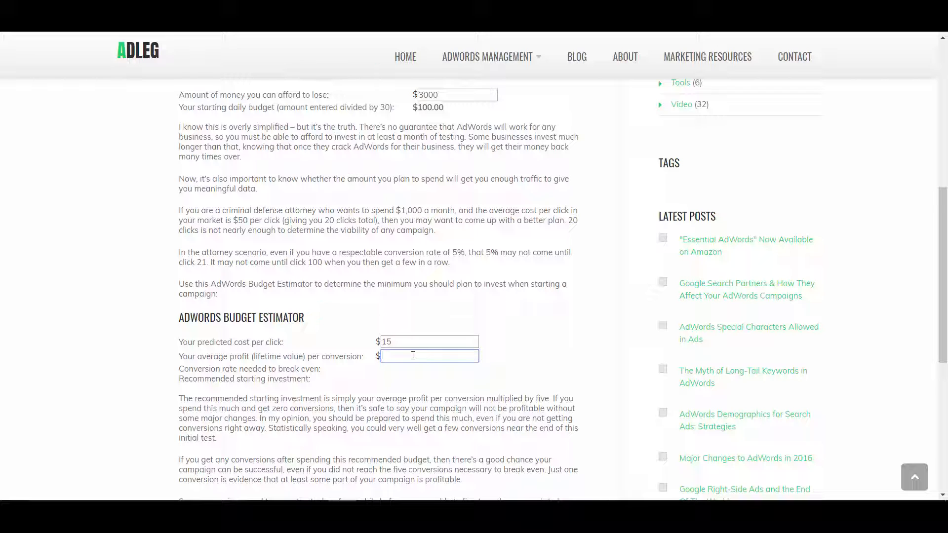
pyautogui.moveTo(434, 332)
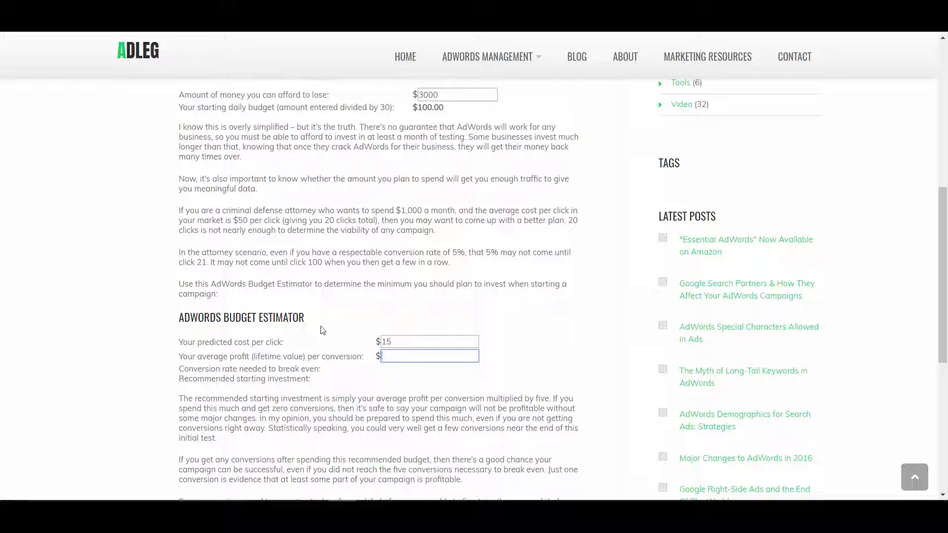
pyautogui.moveTo(353, 356)
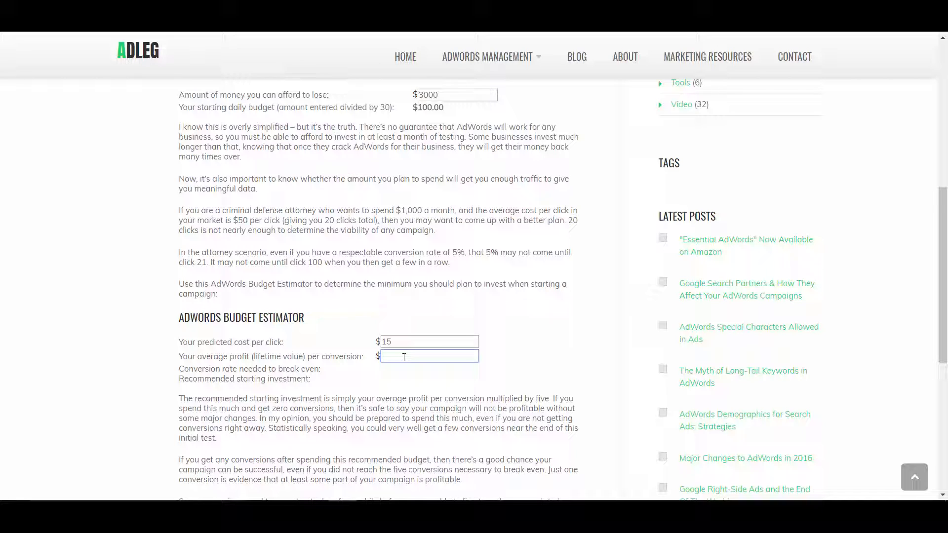
pyautogui.write('5000')
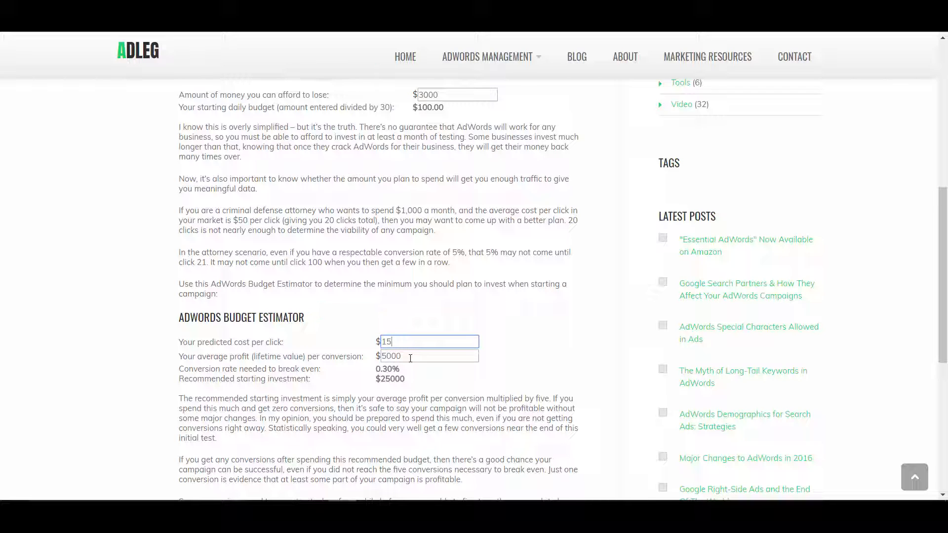
pyautogui.click(428, 355)
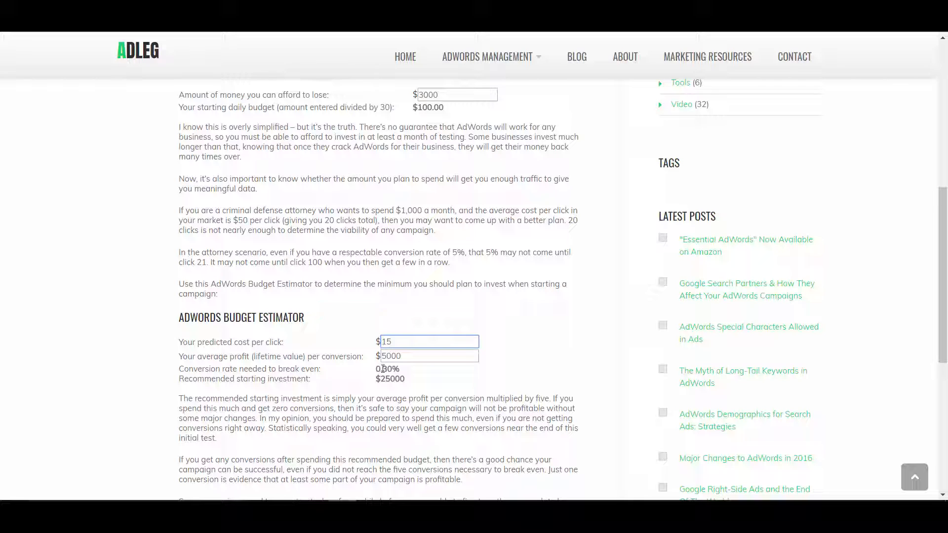
pyautogui.moveTo(372, 377)
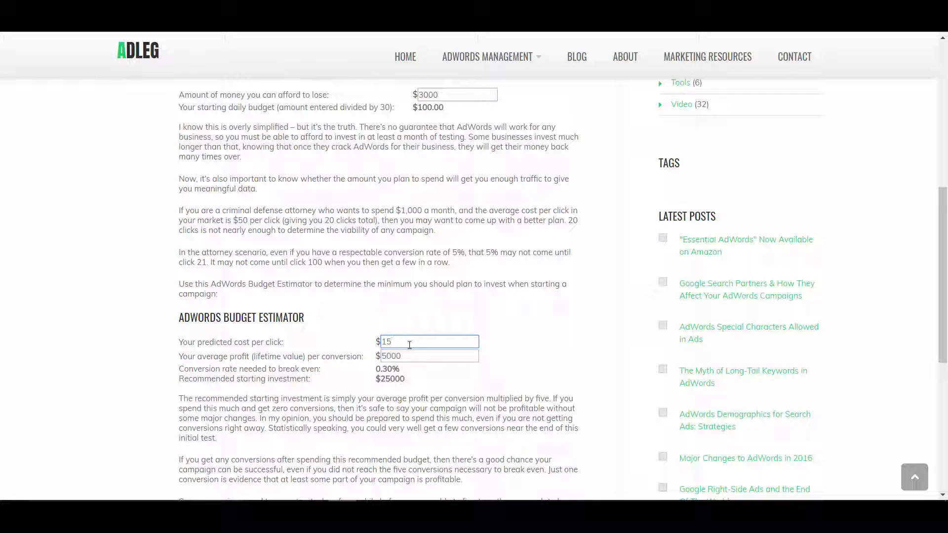
pyautogui.moveTo(367, 375)
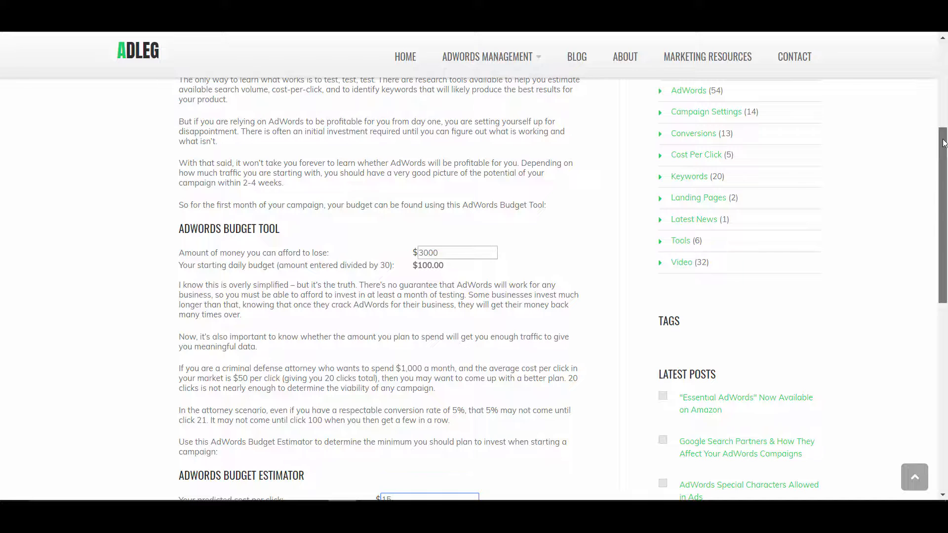
pyautogui.scroll(-3)
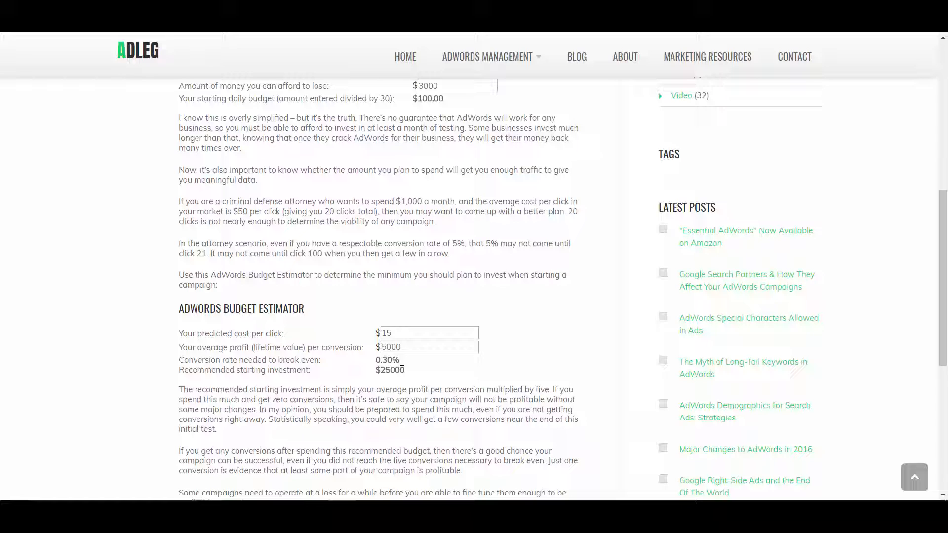
pyautogui.moveTo(410, 375)
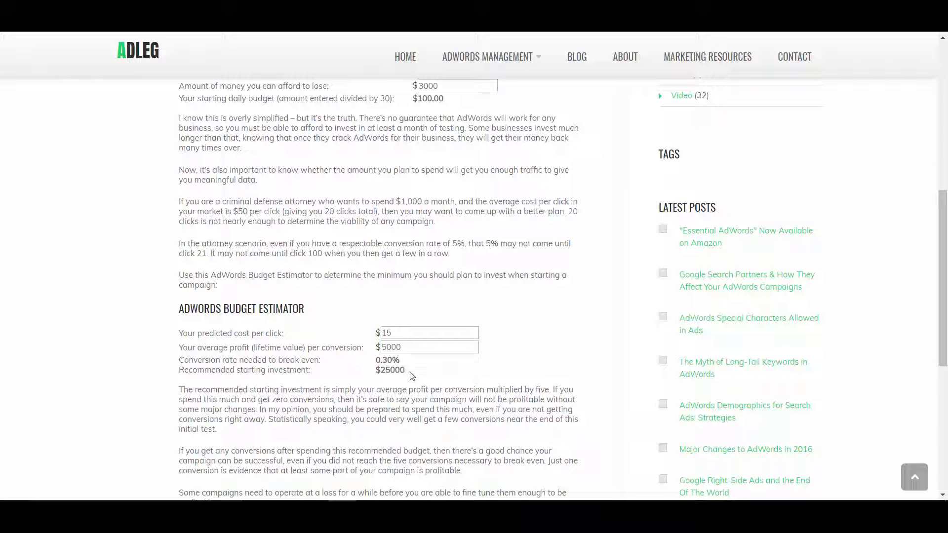
pyautogui.moveTo(391, 374)
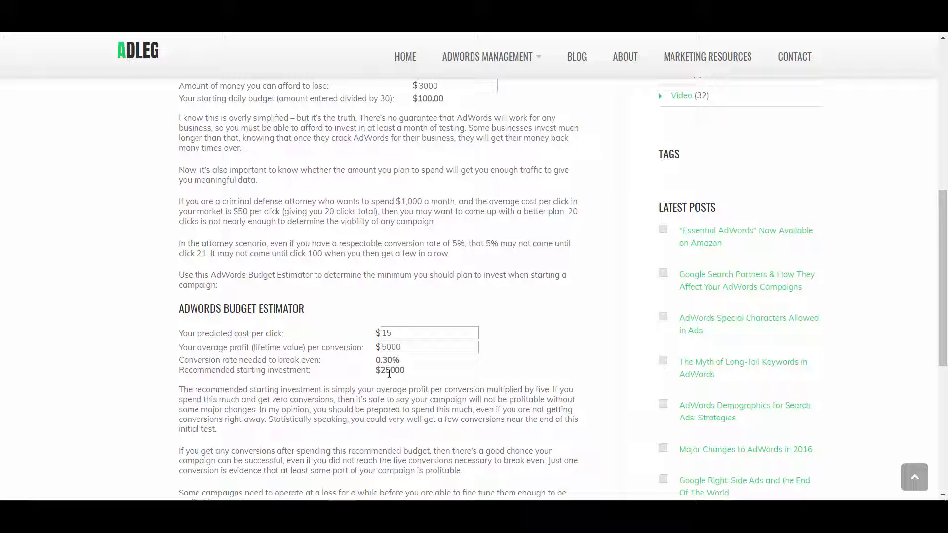
pyautogui.moveTo(770, 309)
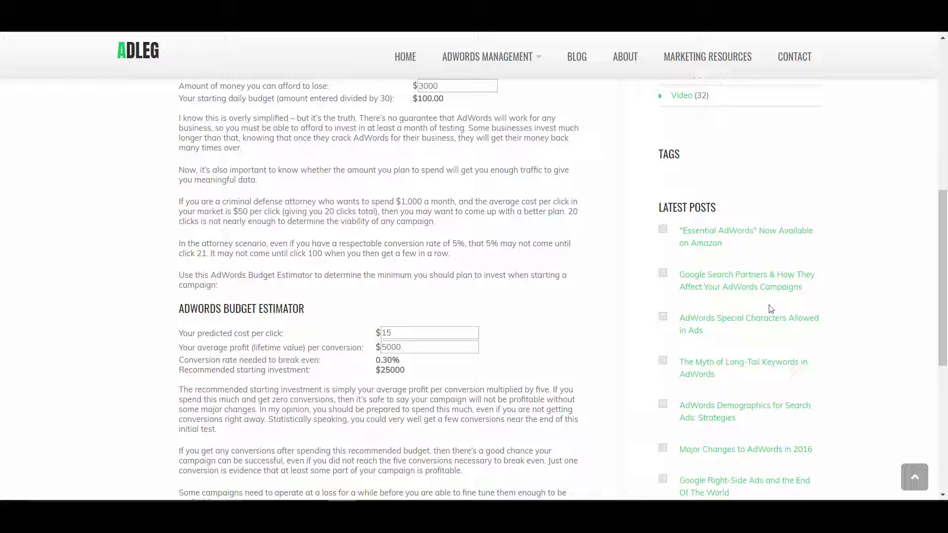
pyautogui.scroll(-3)
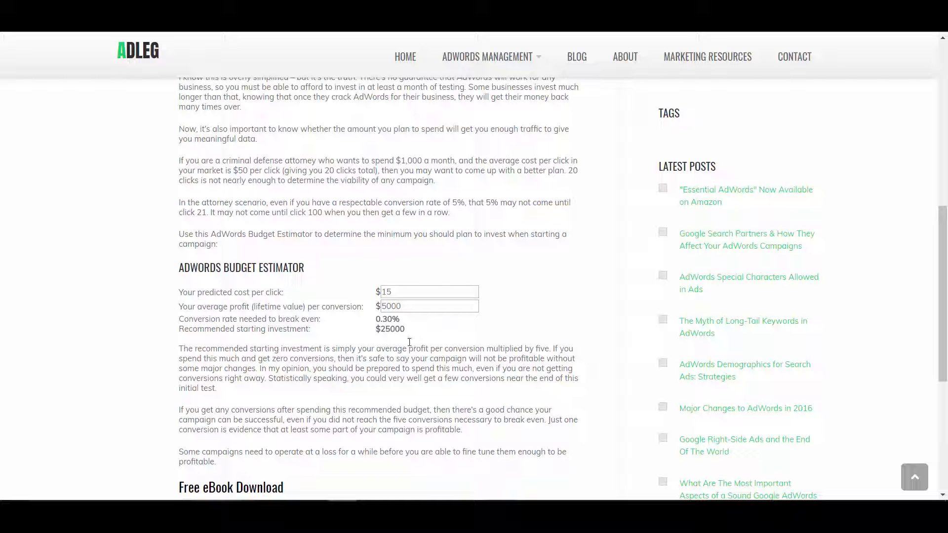
pyautogui.moveTo(414, 318)
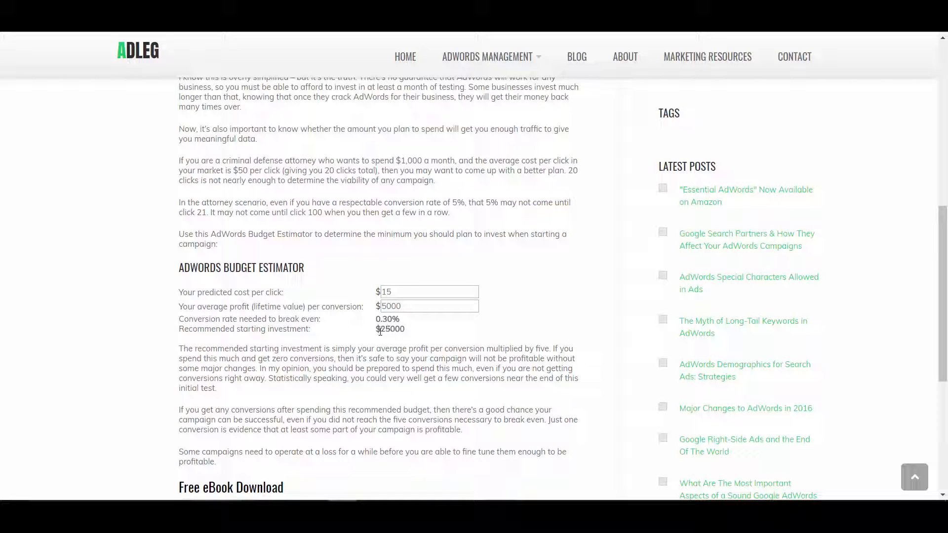
pyautogui.moveTo(442, 276)
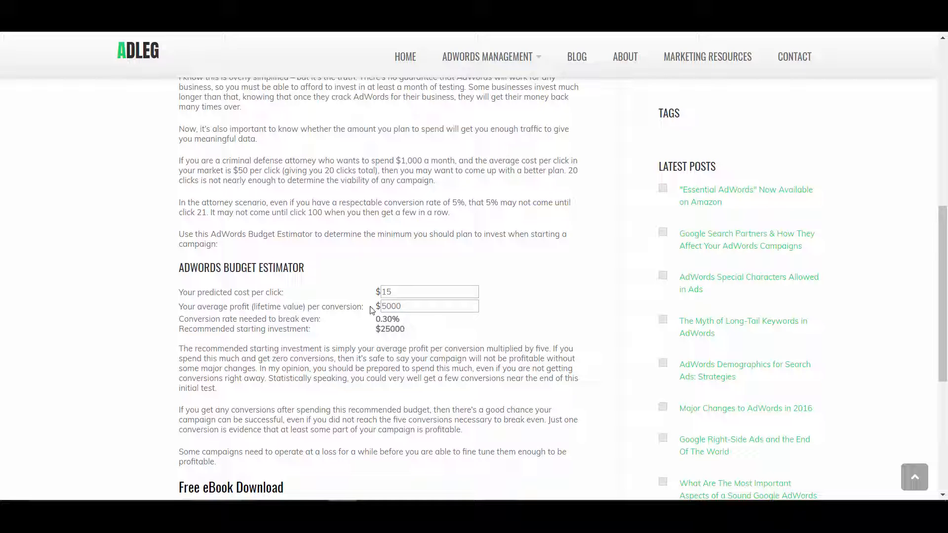
pyautogui.moveTo(423, 291)
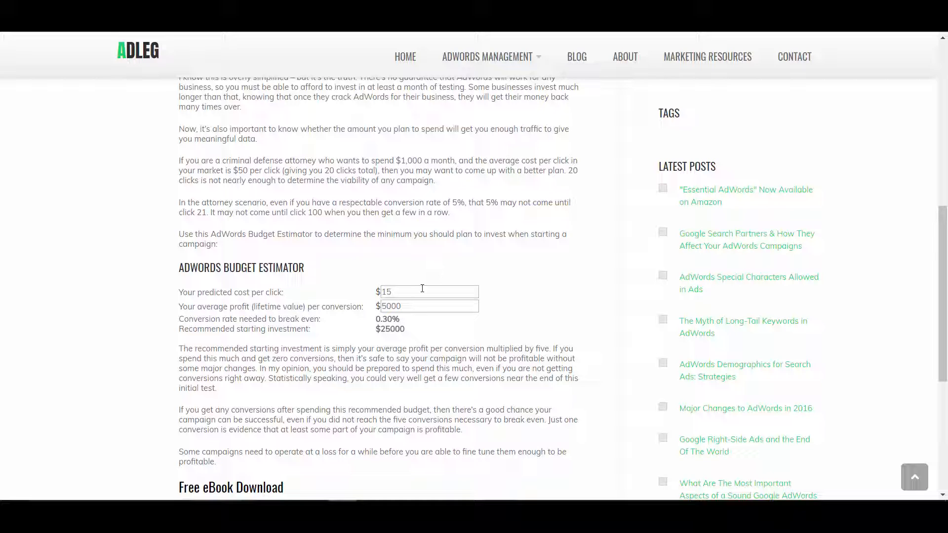
pyautogui.moveTo(404, 286)
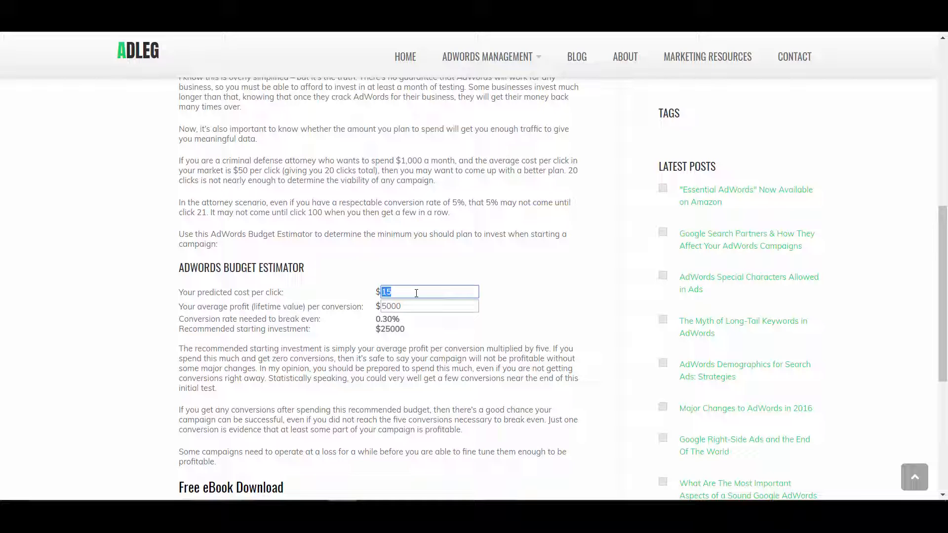
# Change the estimator to $2 cost per click and $100 profit per conversion.
pyautogui.write('2')
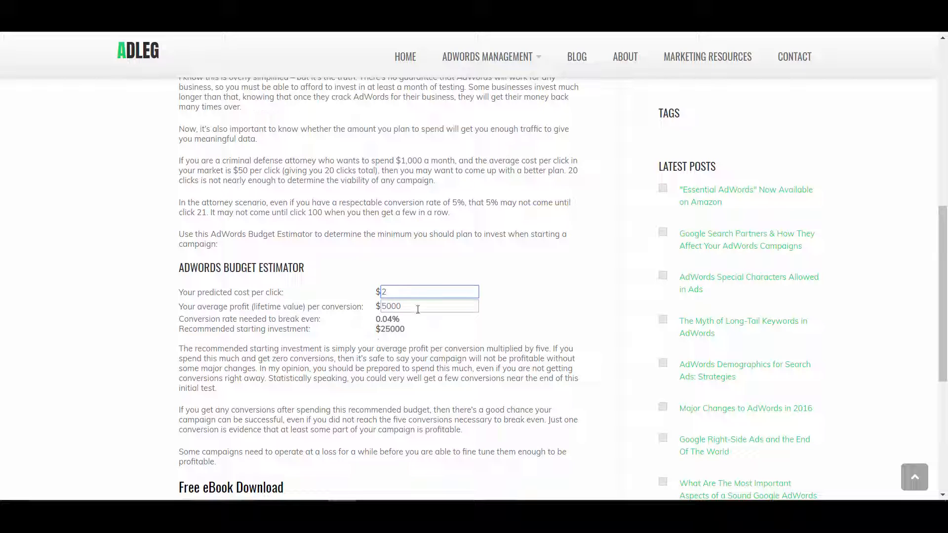
pyautogui.doubleClick(390, 306)
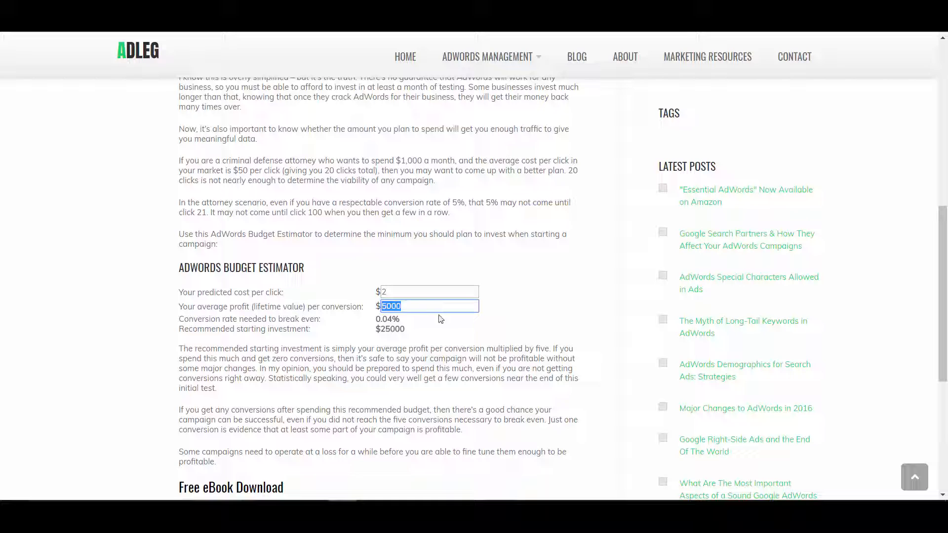
pyautogui.moveTo(423, 320)
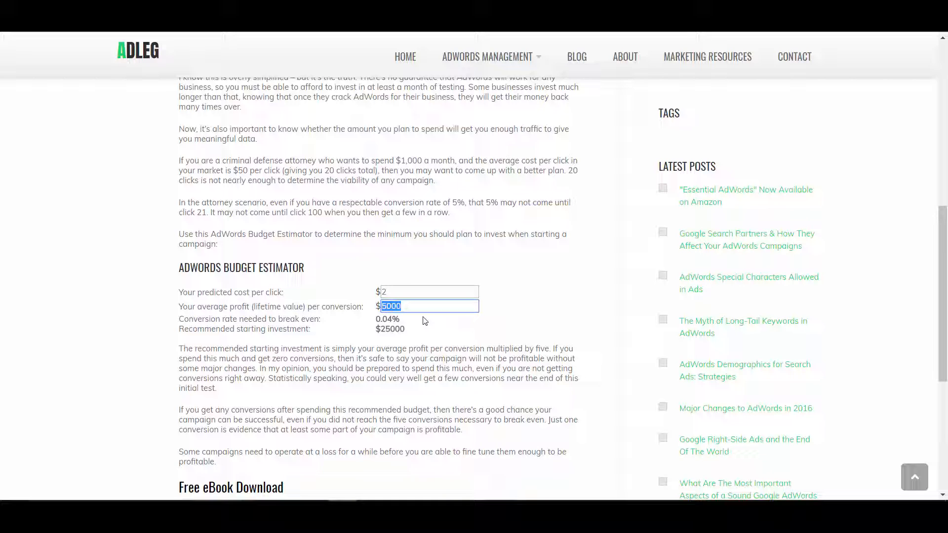
pyautogui.write('10')
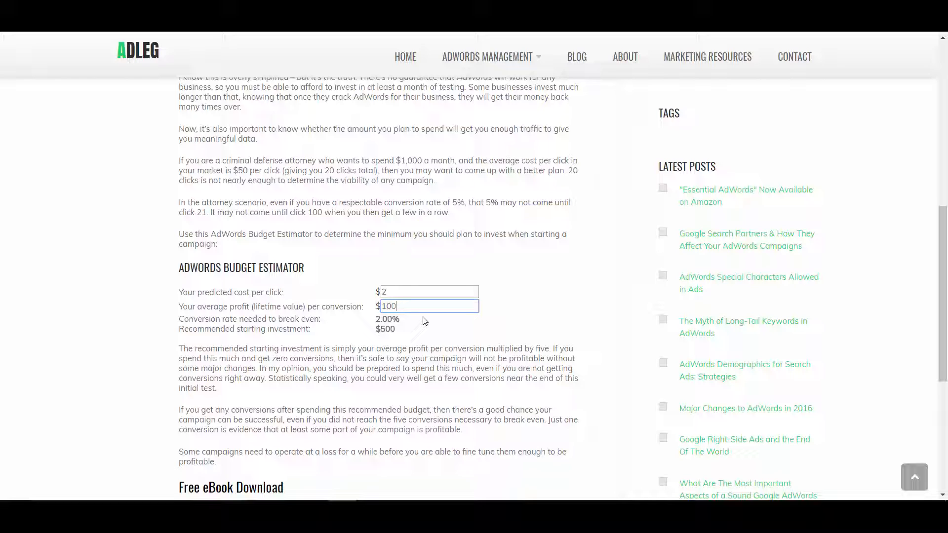
pyautogui.click(429, 292)
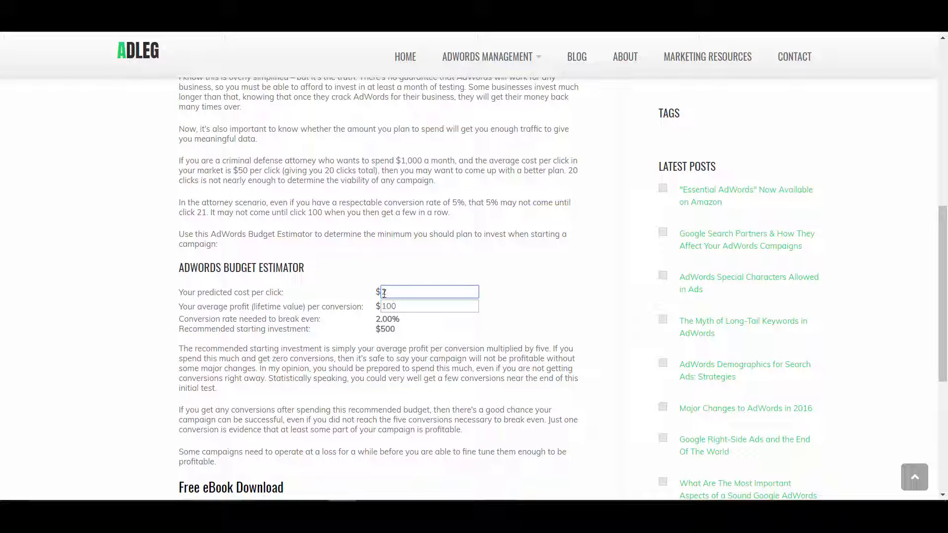
pyautogui.write('2')
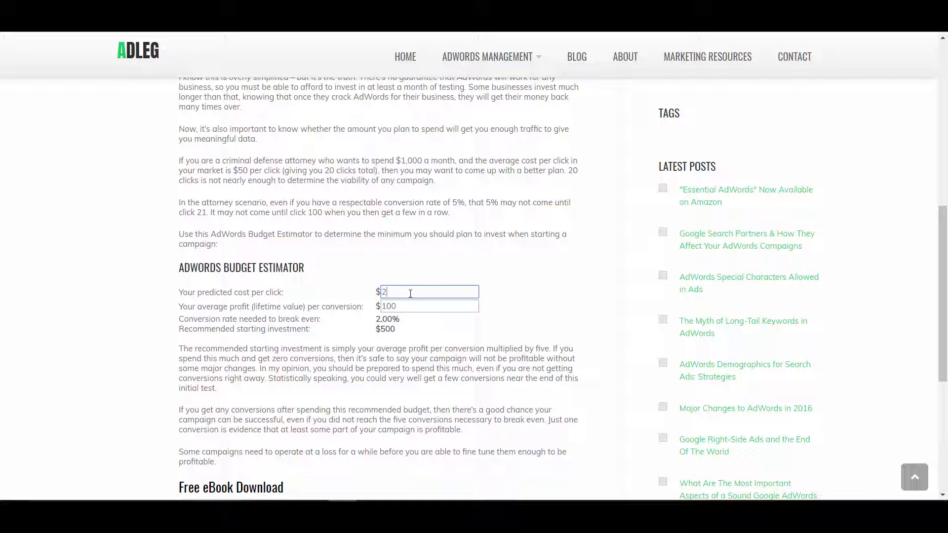
pyautogui.moveTo(382, 323)
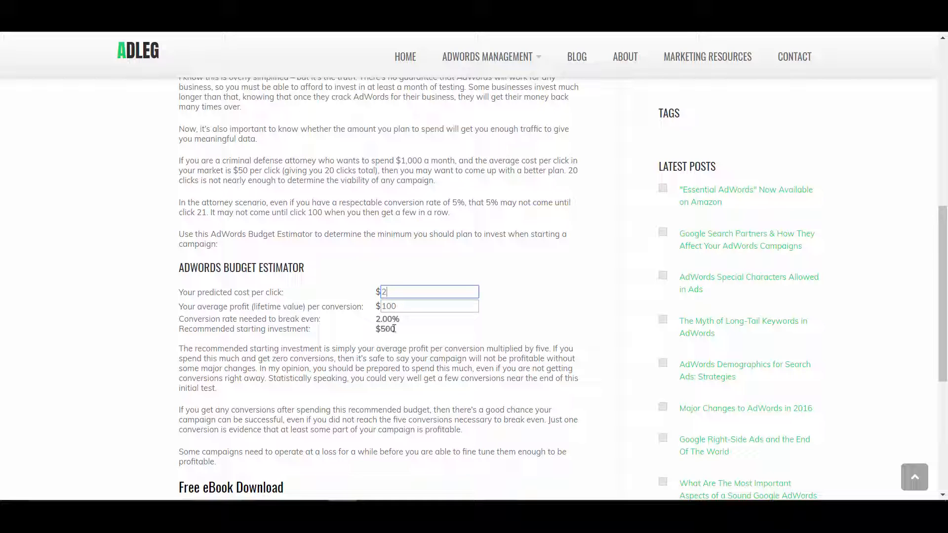
pyautogui.moveTo(584, 314)
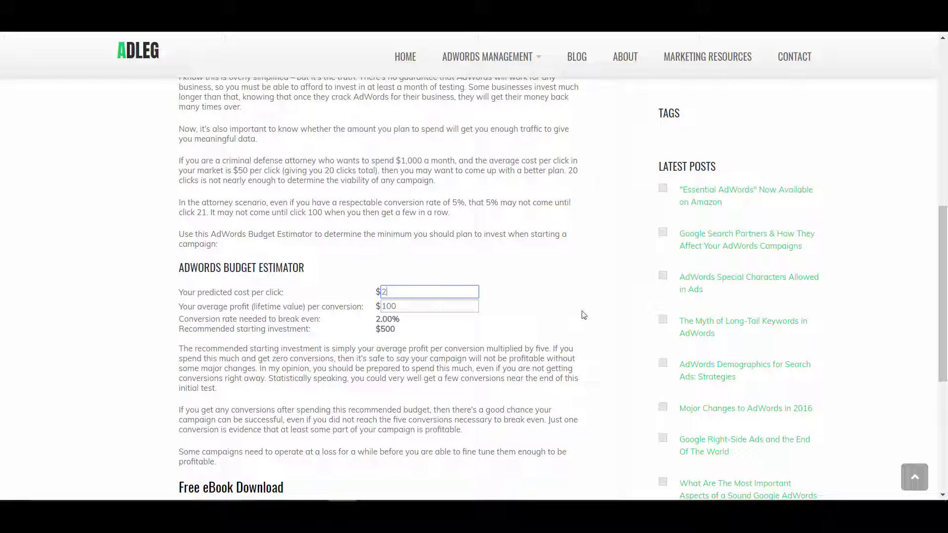
pyautogui.scroll(-3)
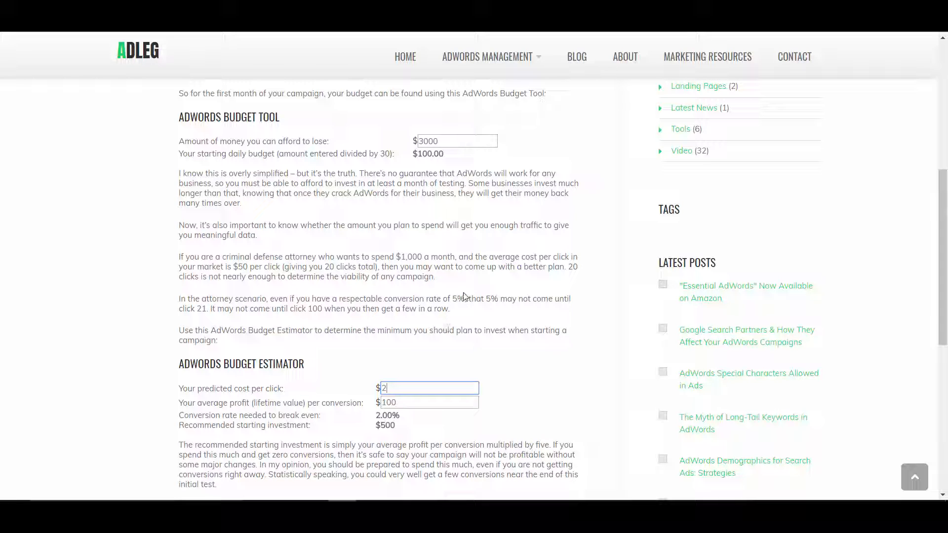
pyautogui.moveTo(462, 288)
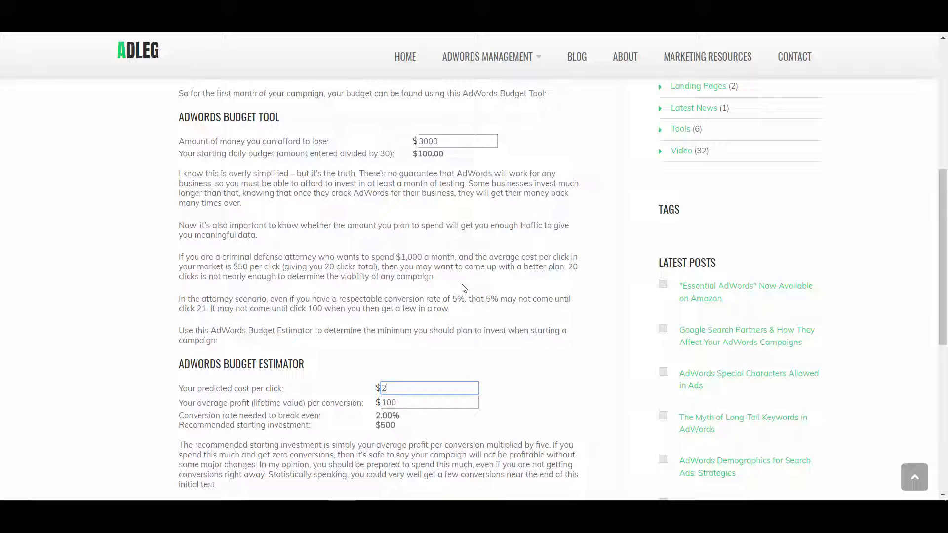